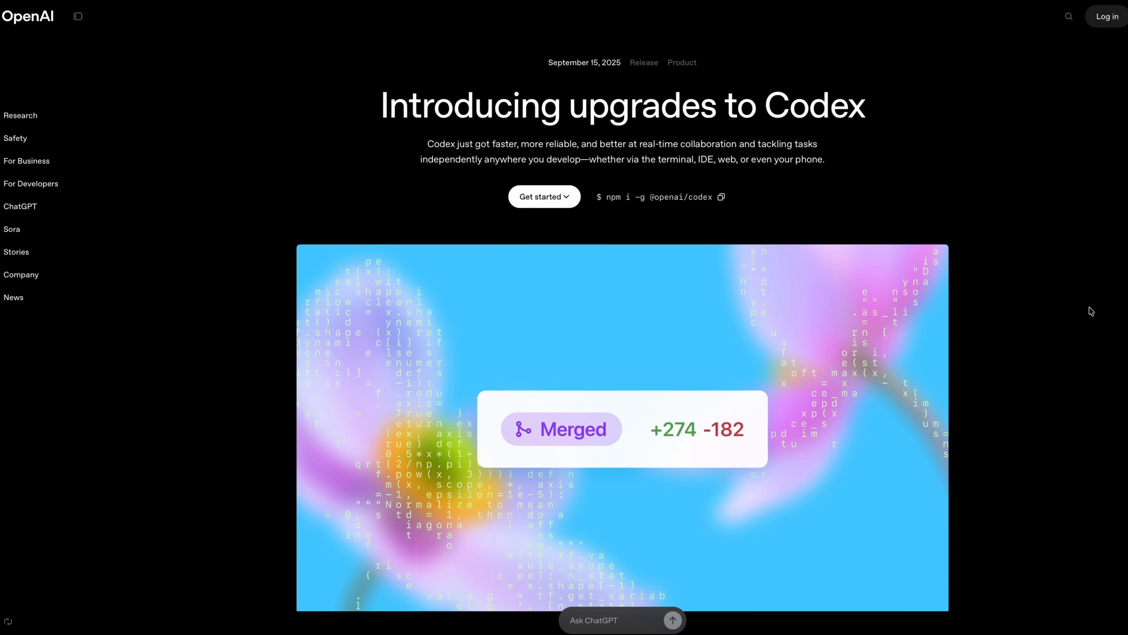
pyautogui.scroll(-3)
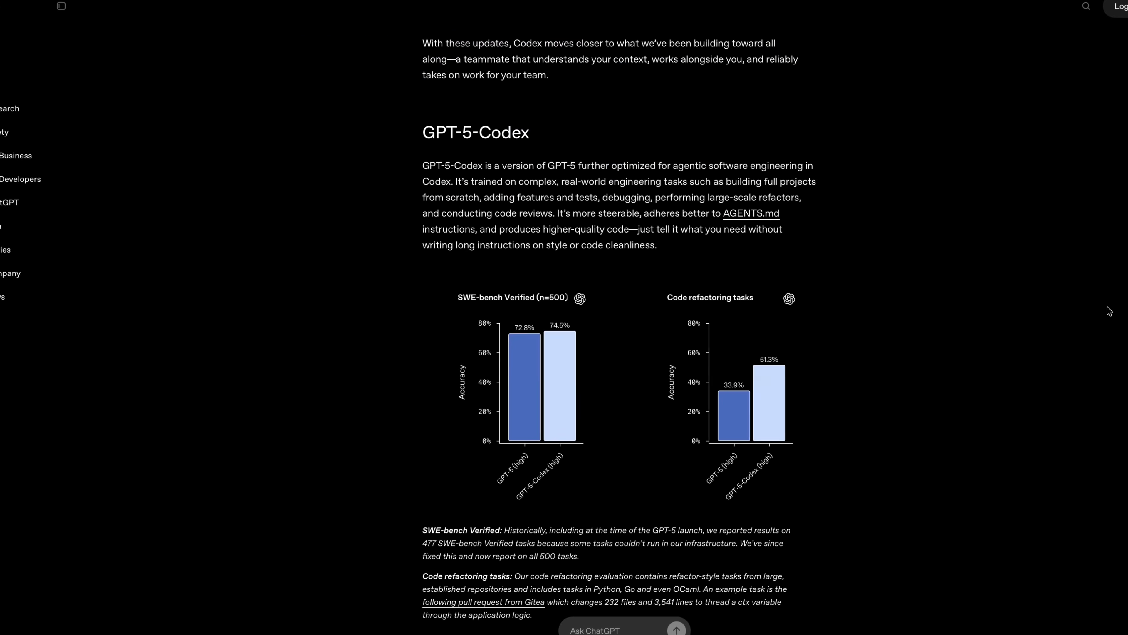
pyautogui.scroll(-3)
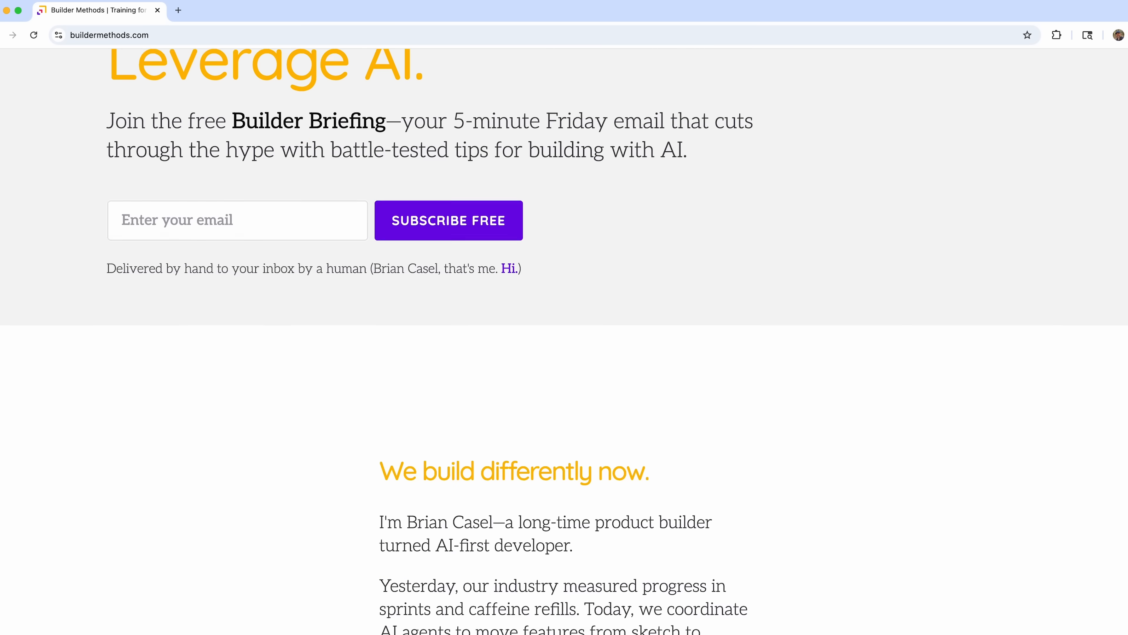
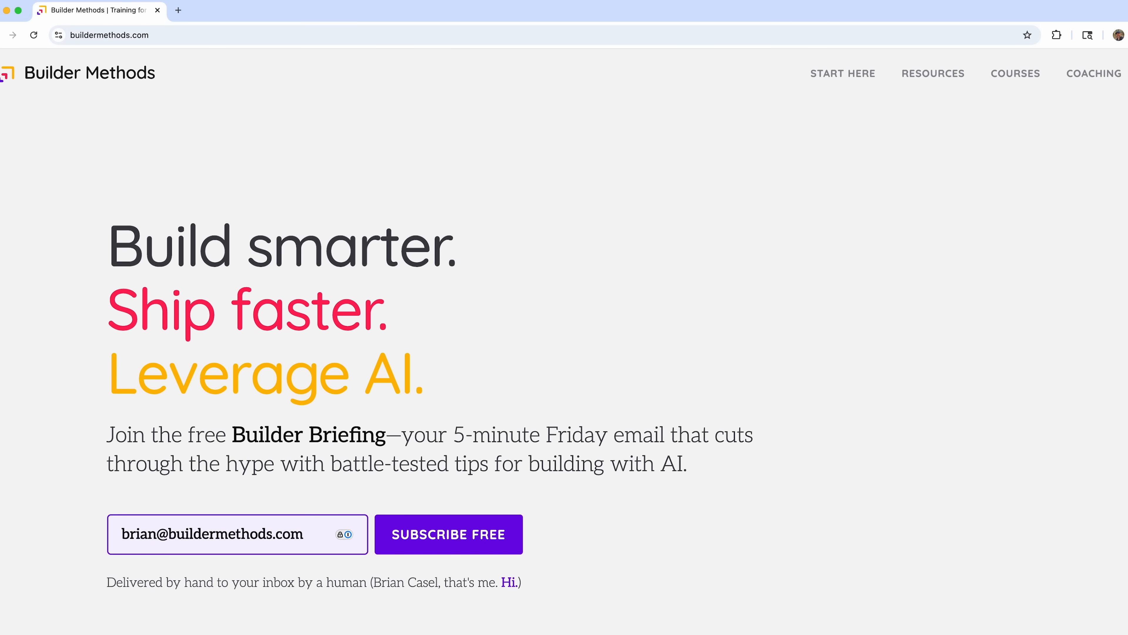
pyautogui.click(448, 534)
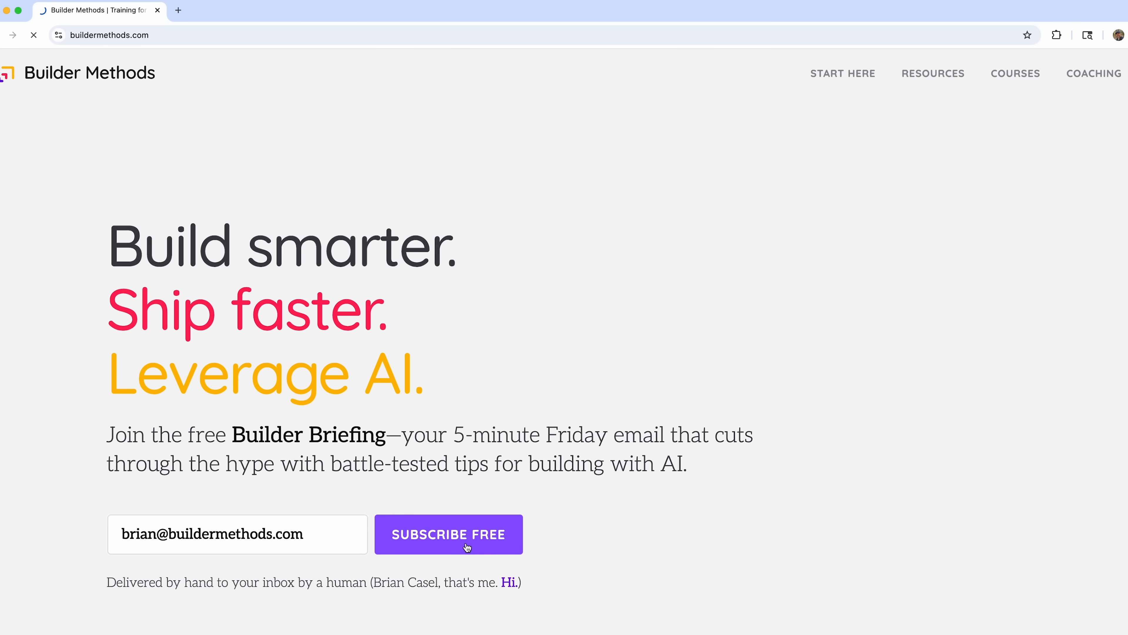
pyautogui.click(448, 534)
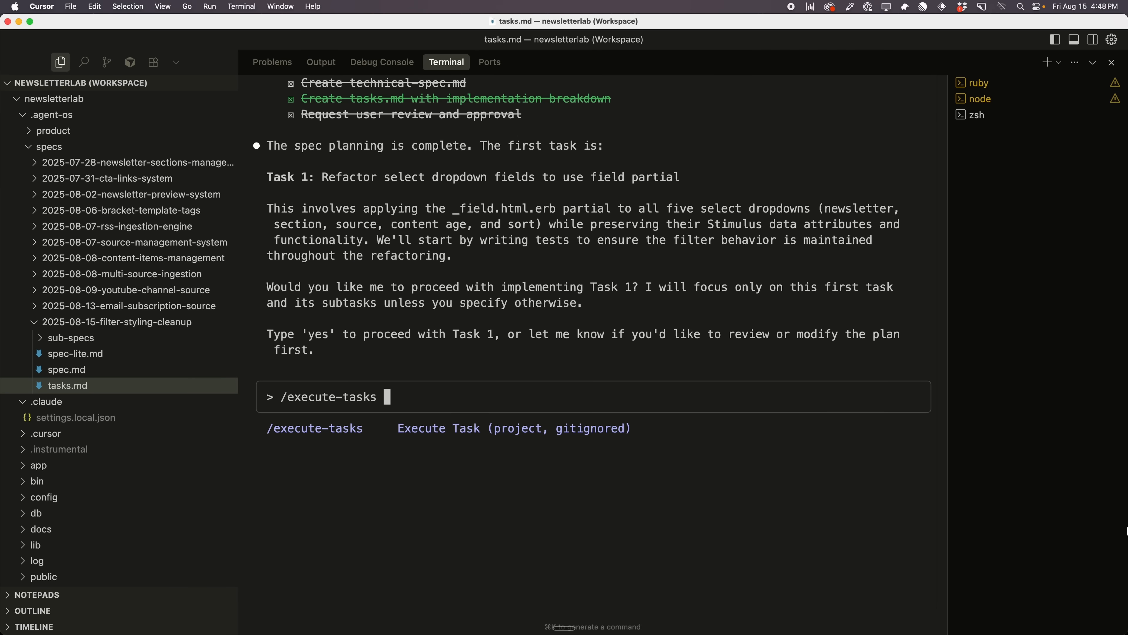
# - Tell the agent to proceed with tasks 1 through 5 of the spec via /execute-tasks
pyautogui.write('proceed with tasks 1 through 5')
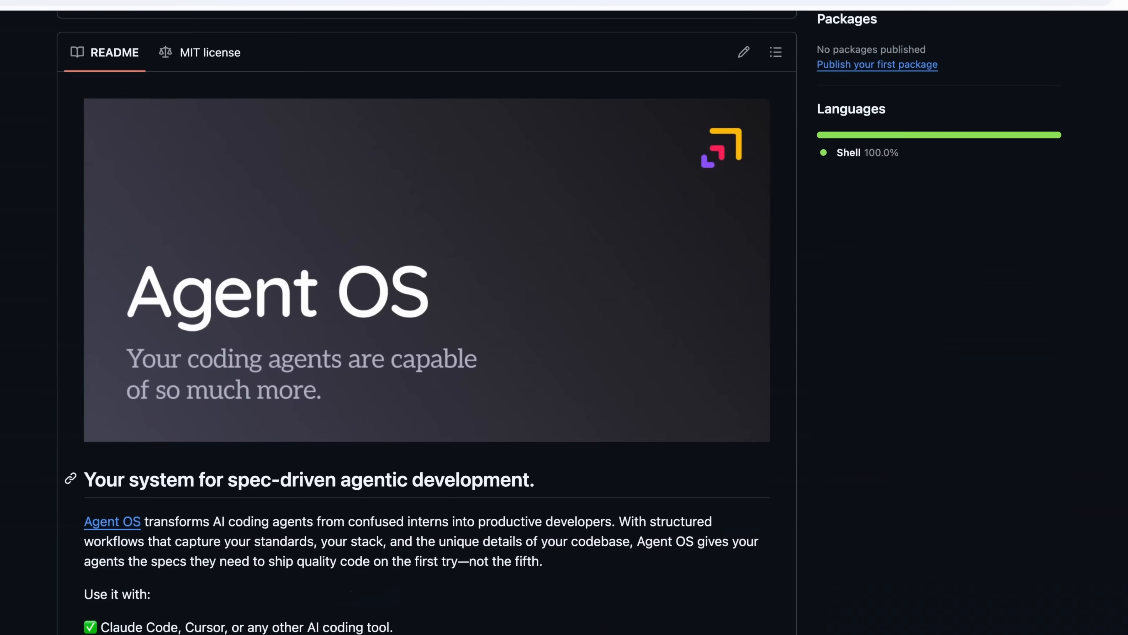
# - Follow the README's 'It's all here' link to the Agent OS docs and jump to Using Agent OS
pyautogui.scroll(-3)
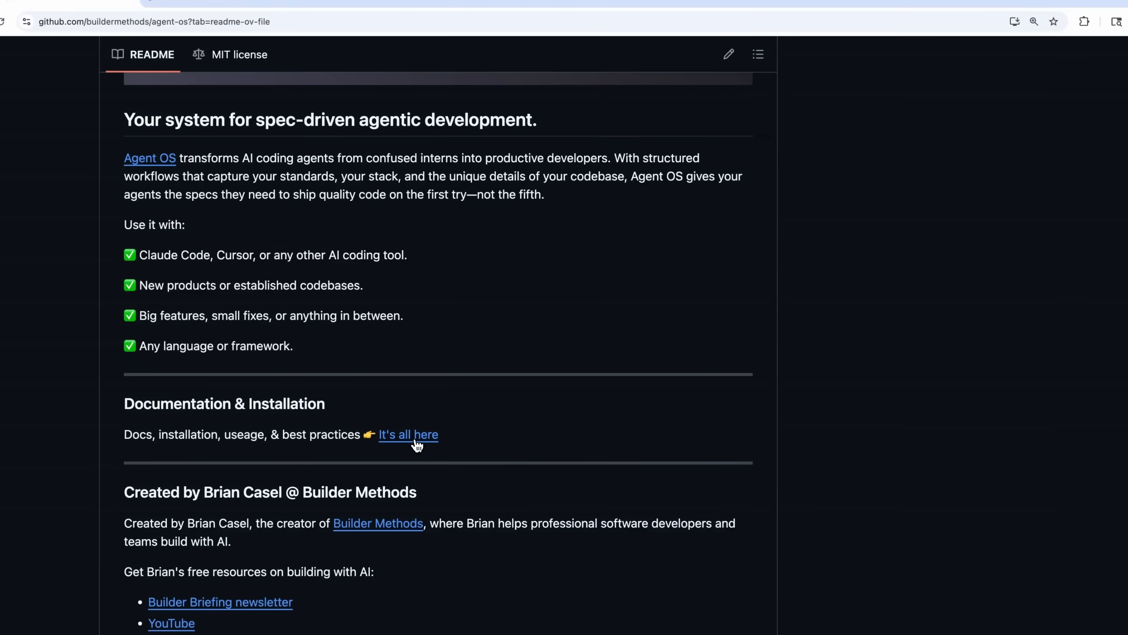
pyautogui.click(409, 433)
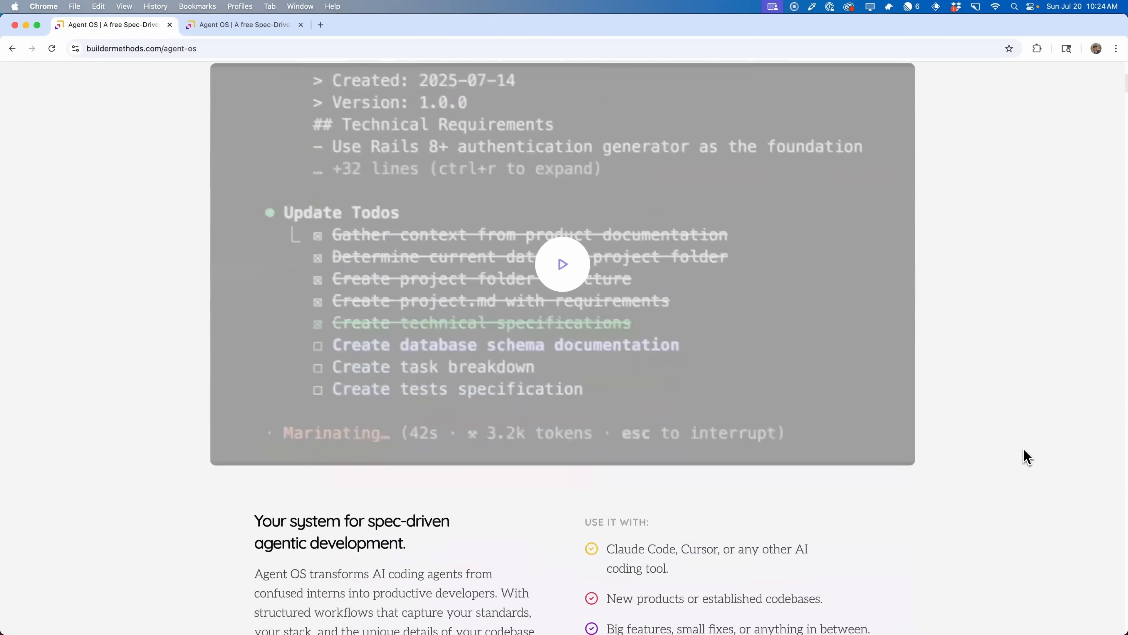
pyautogui.scroll(-3)
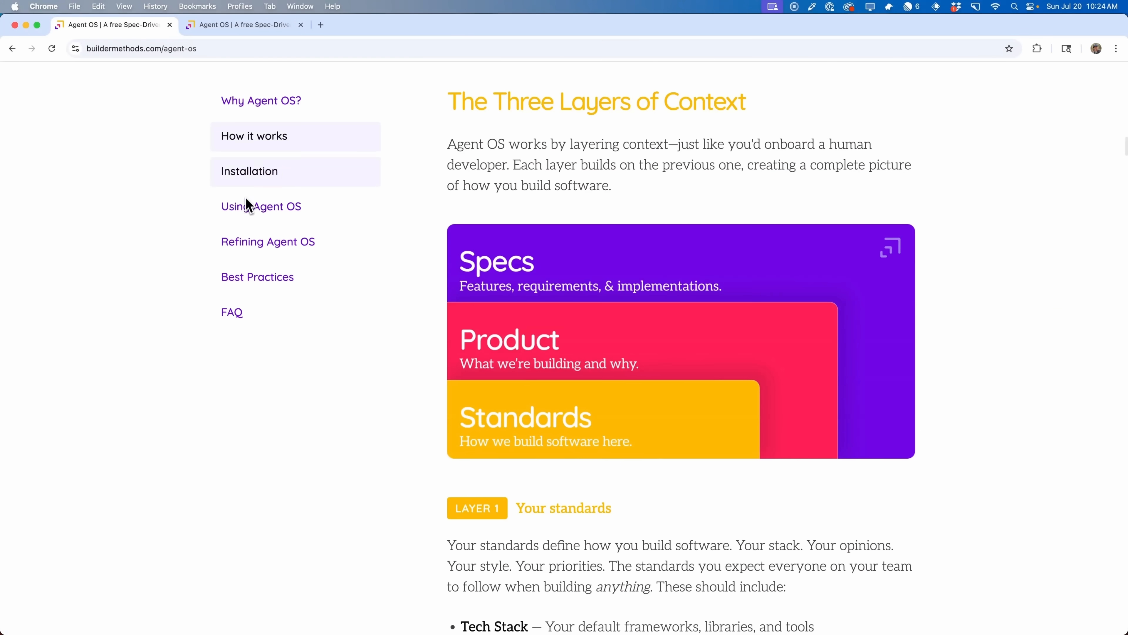
pyautogui.click(249, 170)
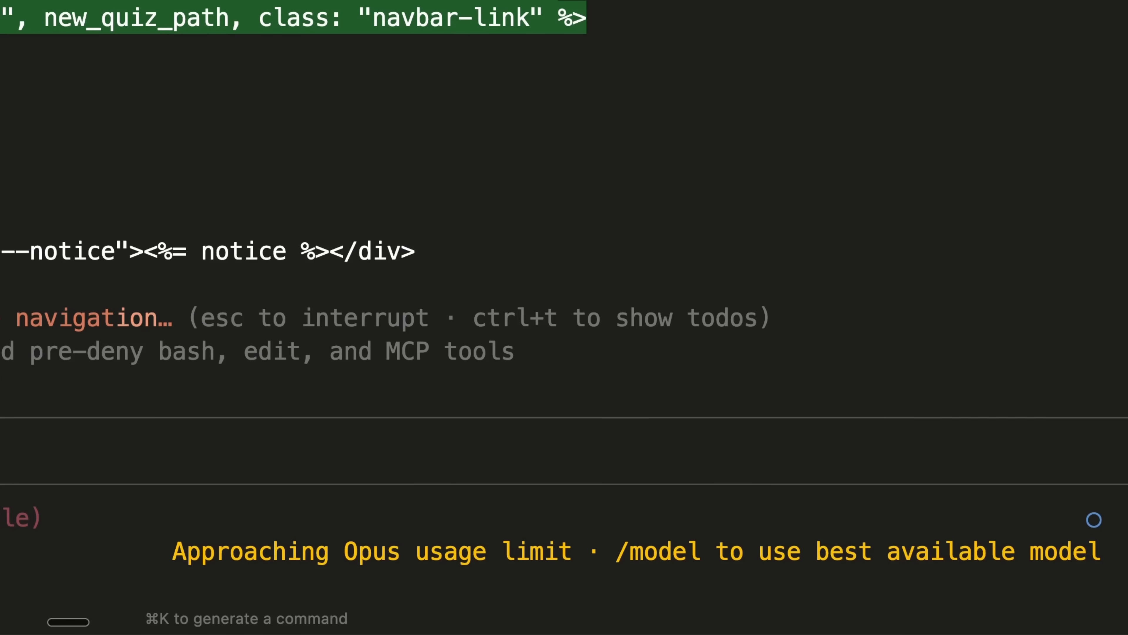
pyautogui.scroll(-3)
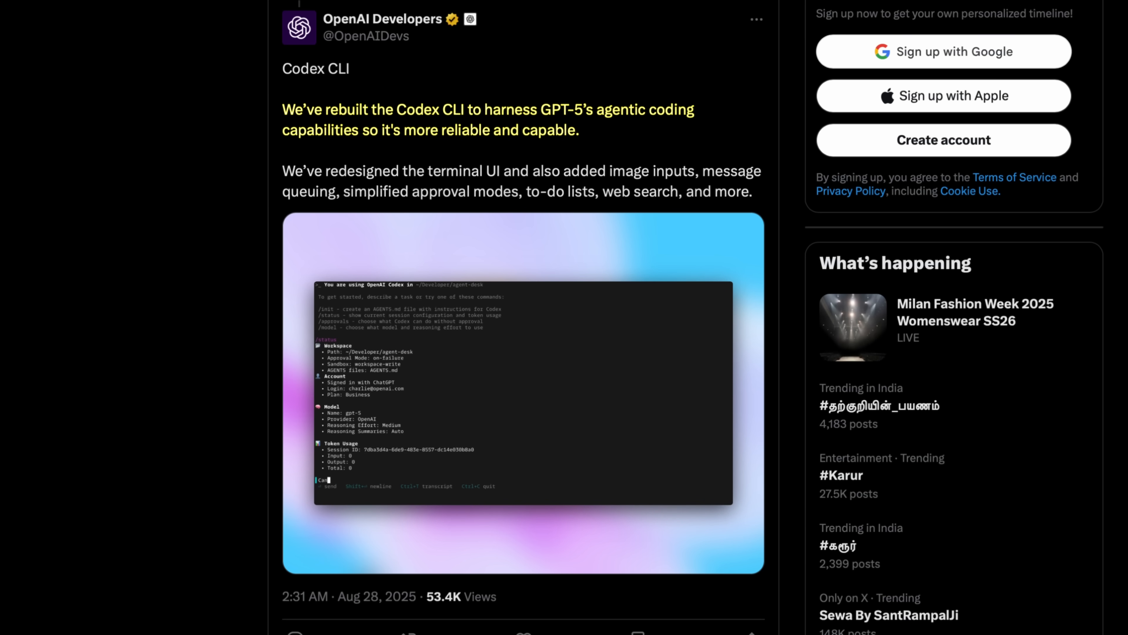
pyautogui.write('Can you check on why the')
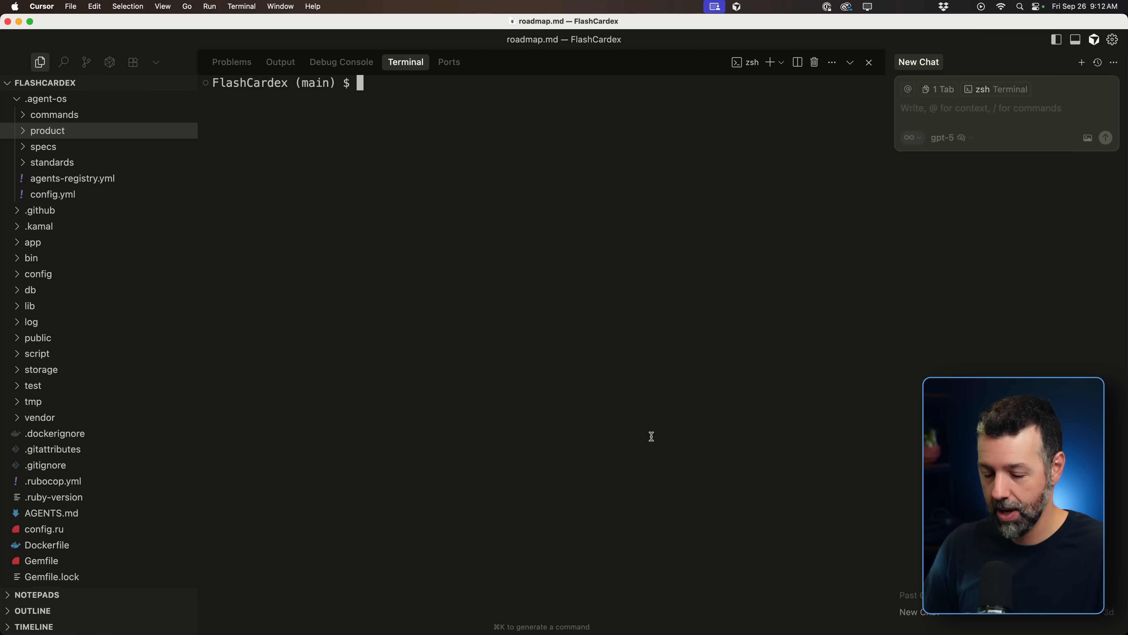
# - Launch Codex CLI with the codex command in the FlashCardex terminal
pyautogui.write('codex')
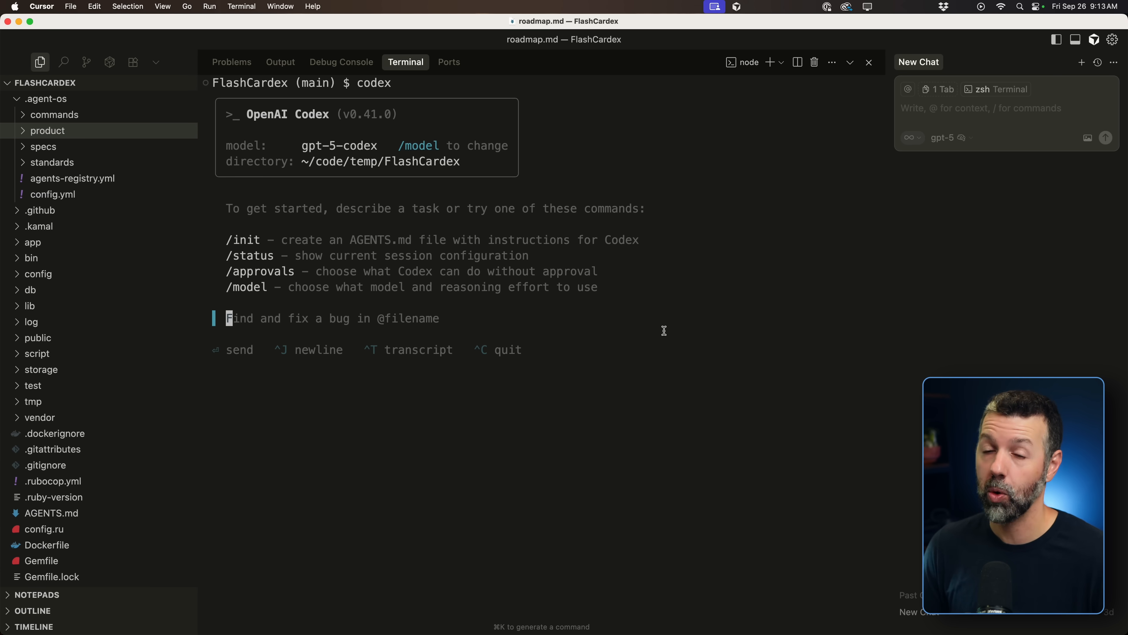
pyautogui.moveTo(340, 199)
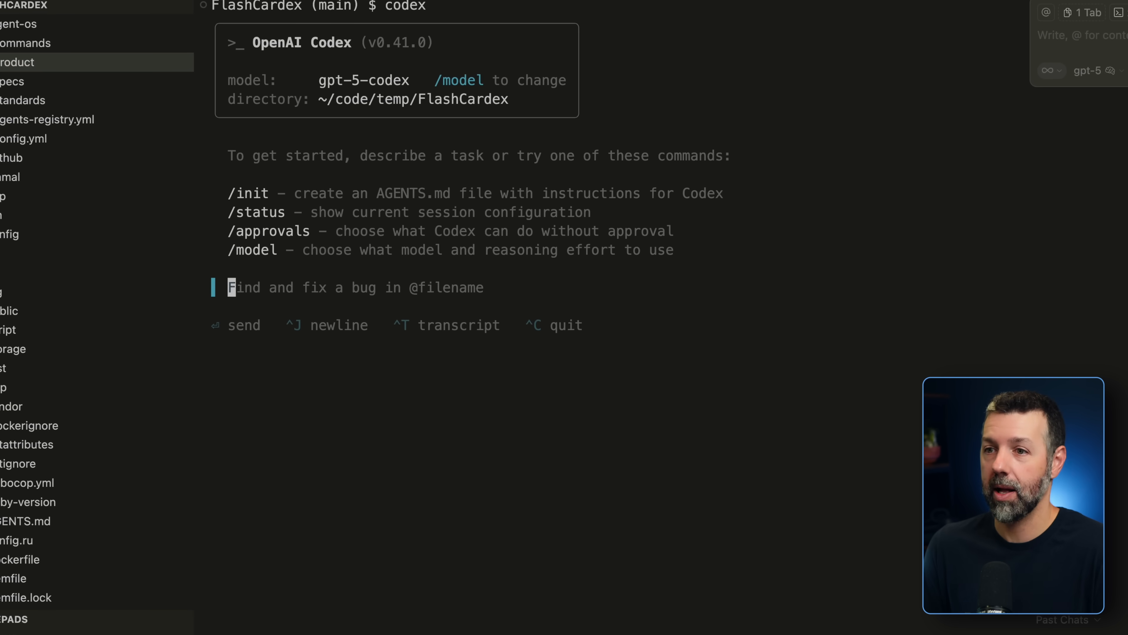
# - Browse the /model list through gpt-5-codex high and low, then keep medium as current
pyautogui.write('/')
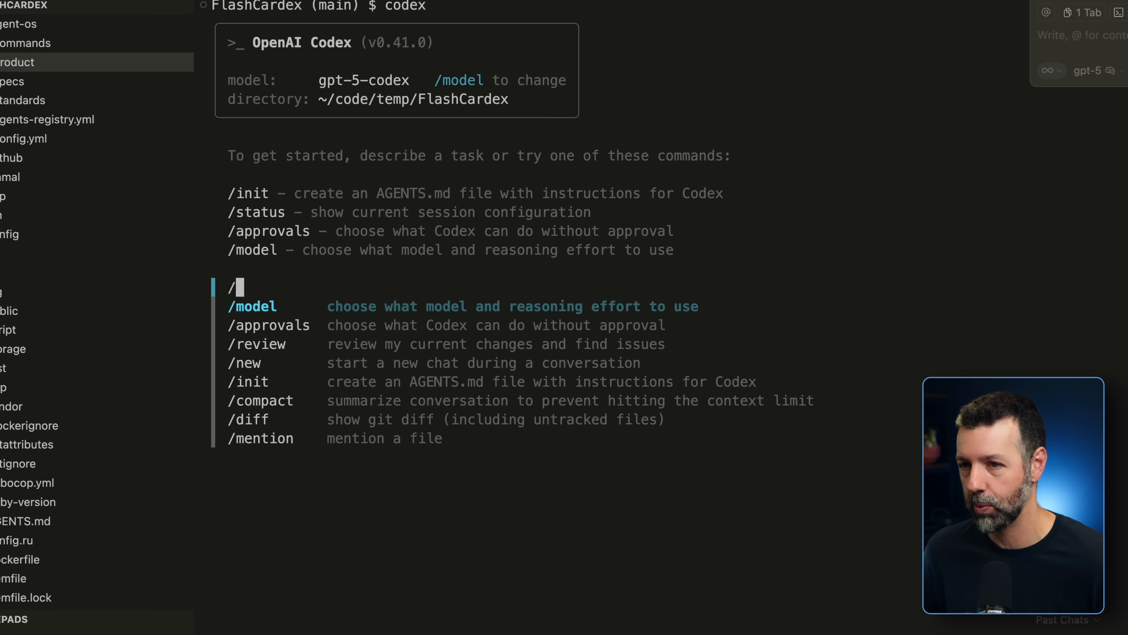
pyautogui.press('Down')
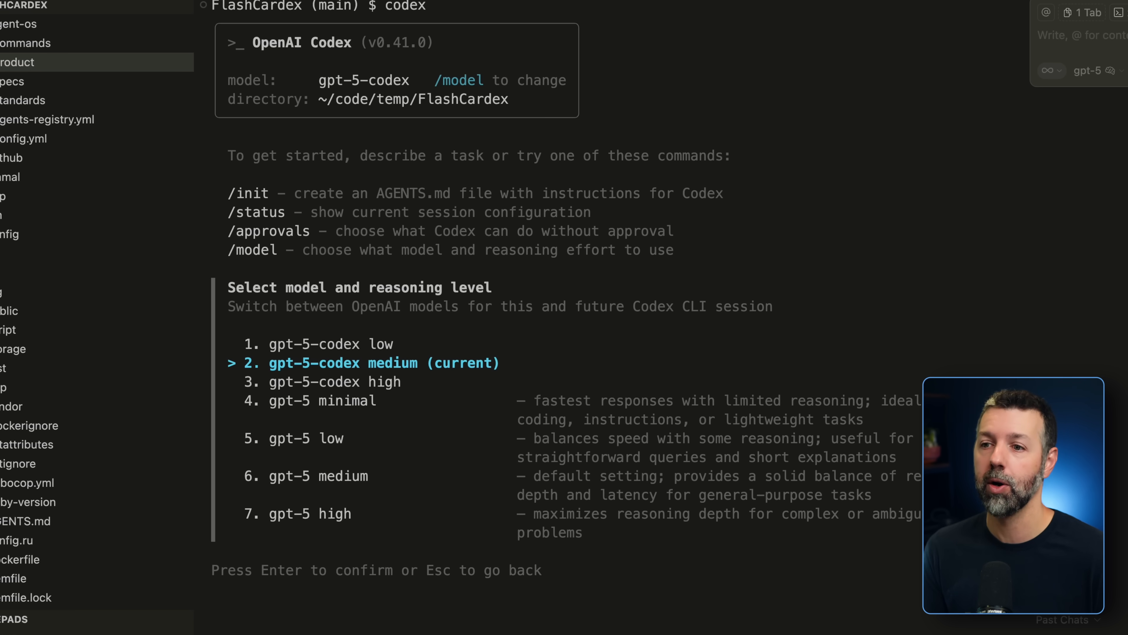
pyautogui.press('Down')
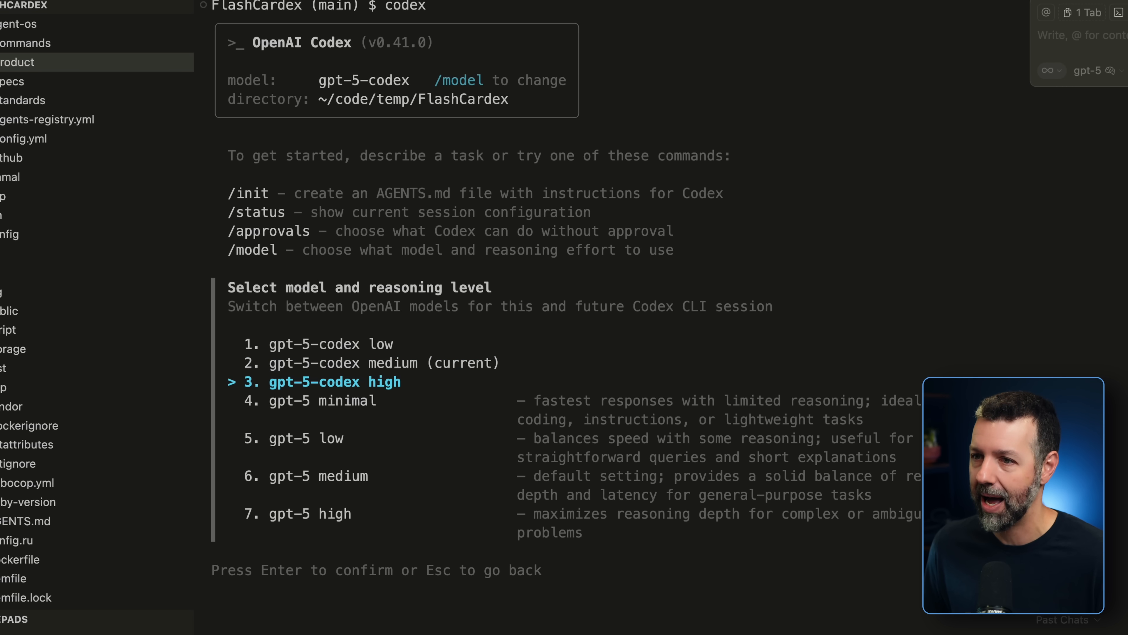
pyautogui.press('up')
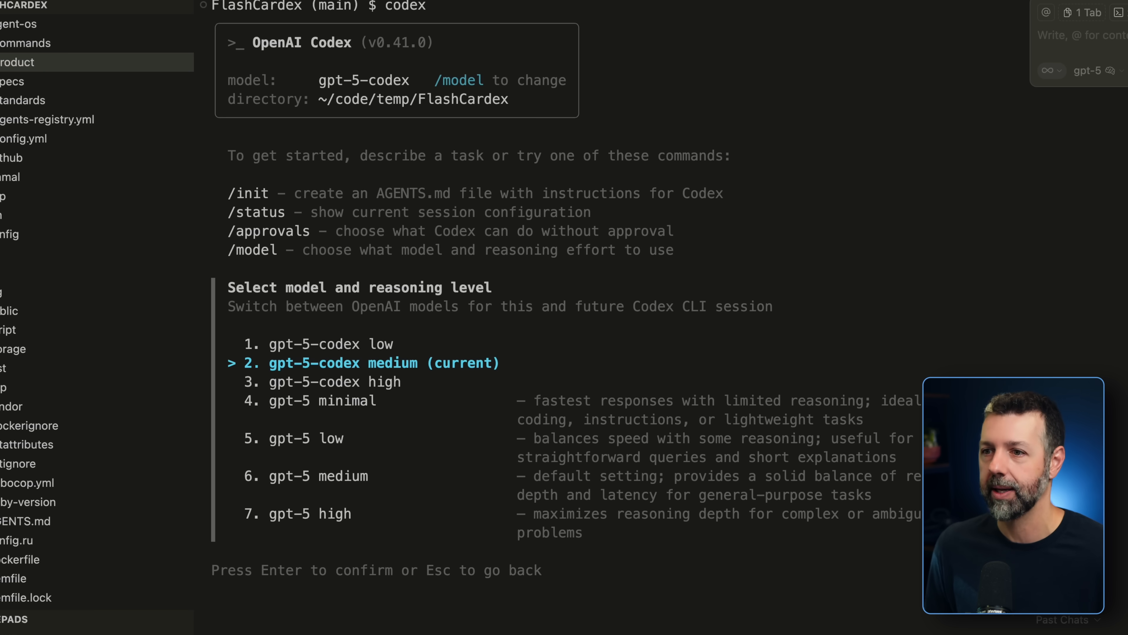
pyautogui.press('Down')
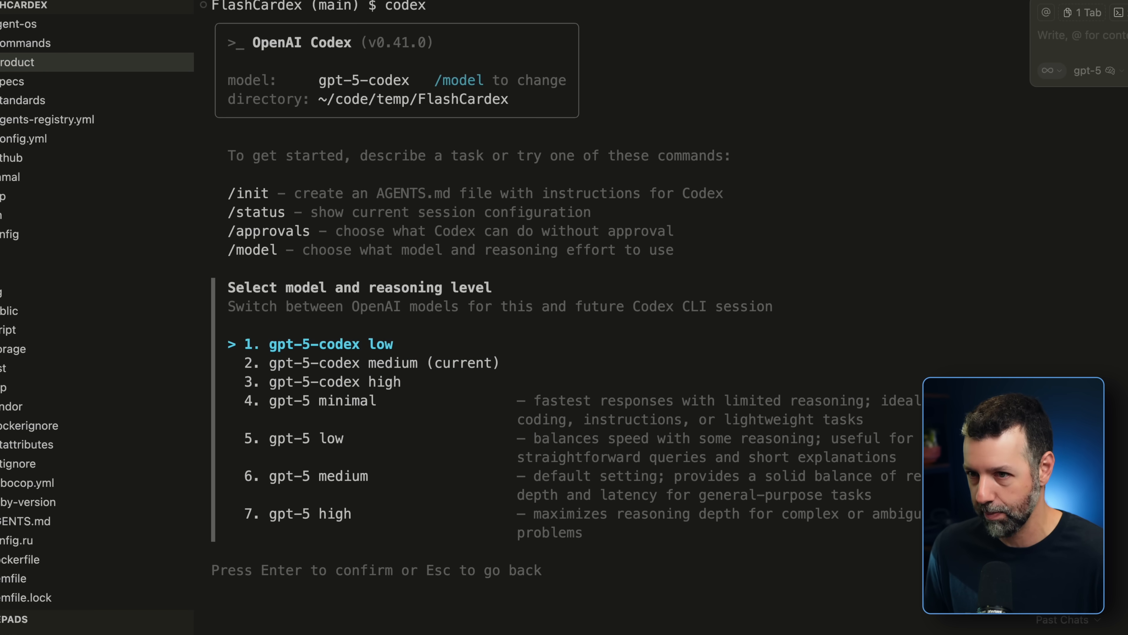
pyautogui.press('Down')
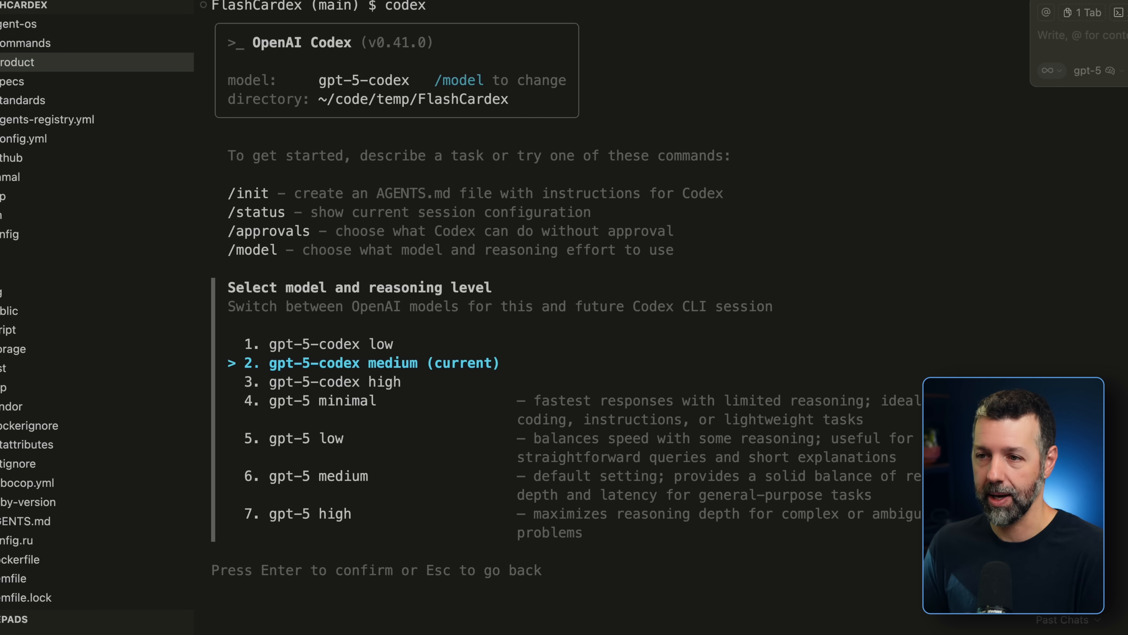
pyautogui.press('Enter')
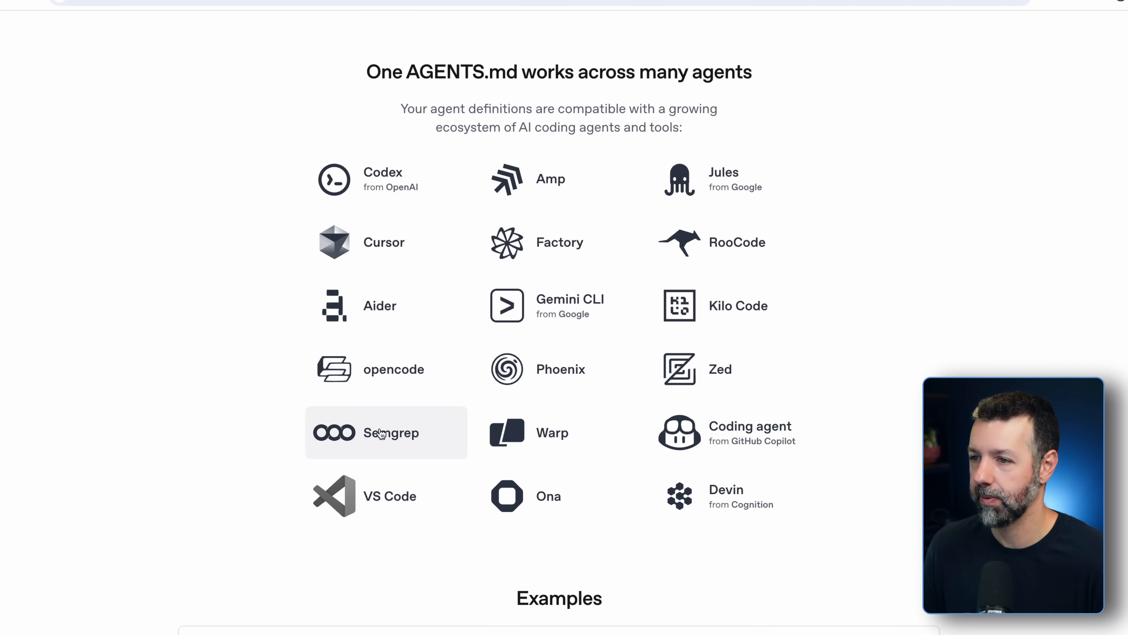
# - Scroll the agents.md page up to its hero introduction section
pyautogui.scroll(3)
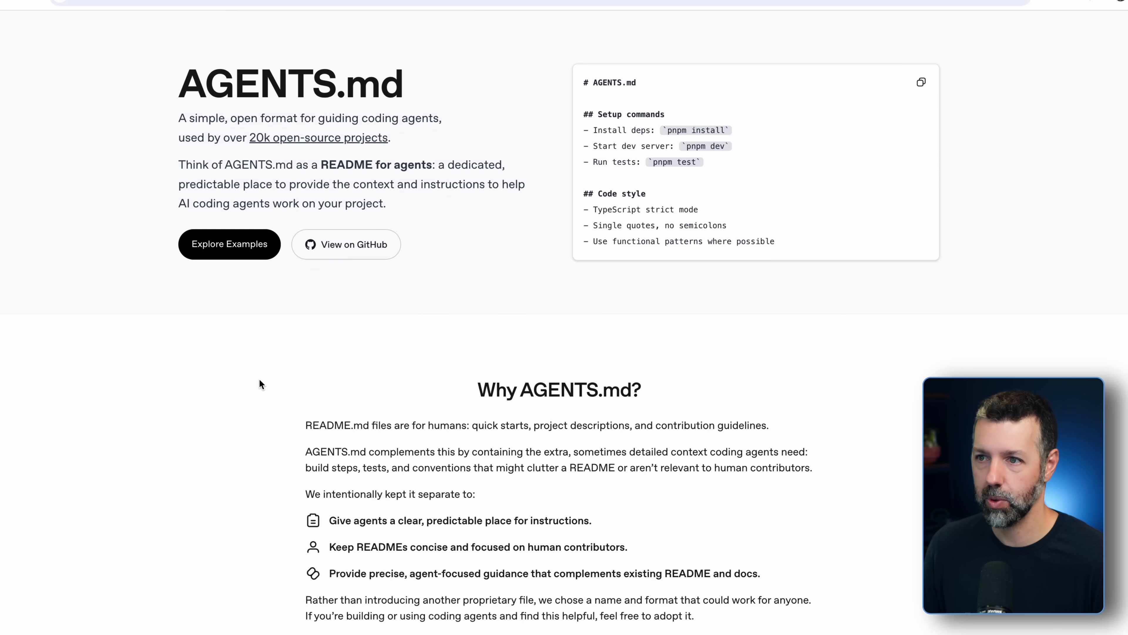
pyautogui.moveTo(239, 454)
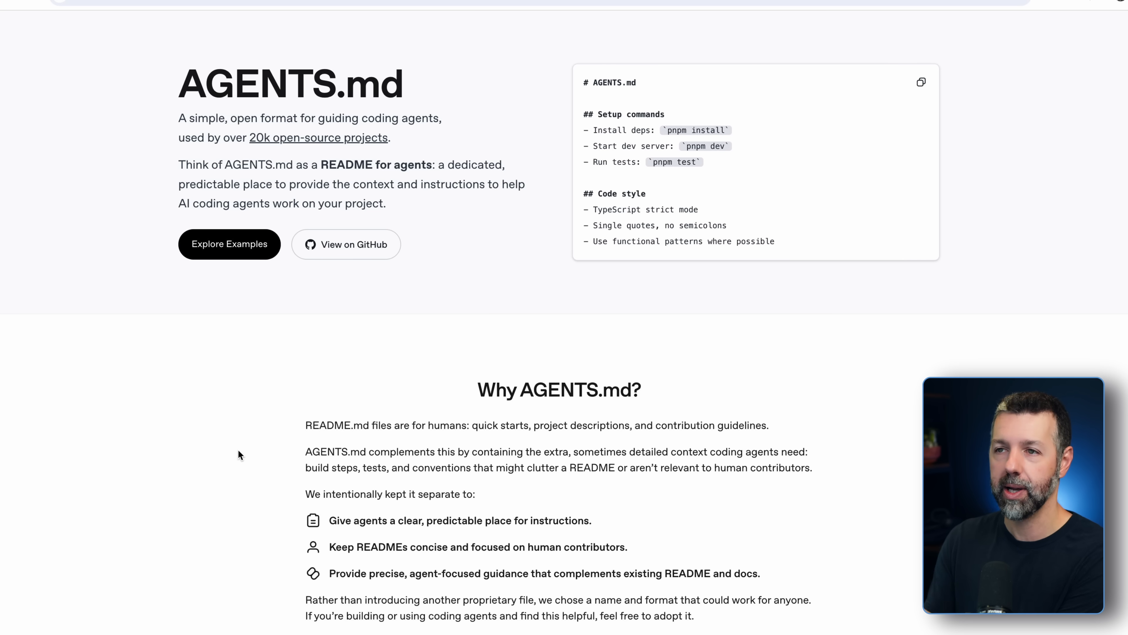
pyautogui.moveTo(466, 268)
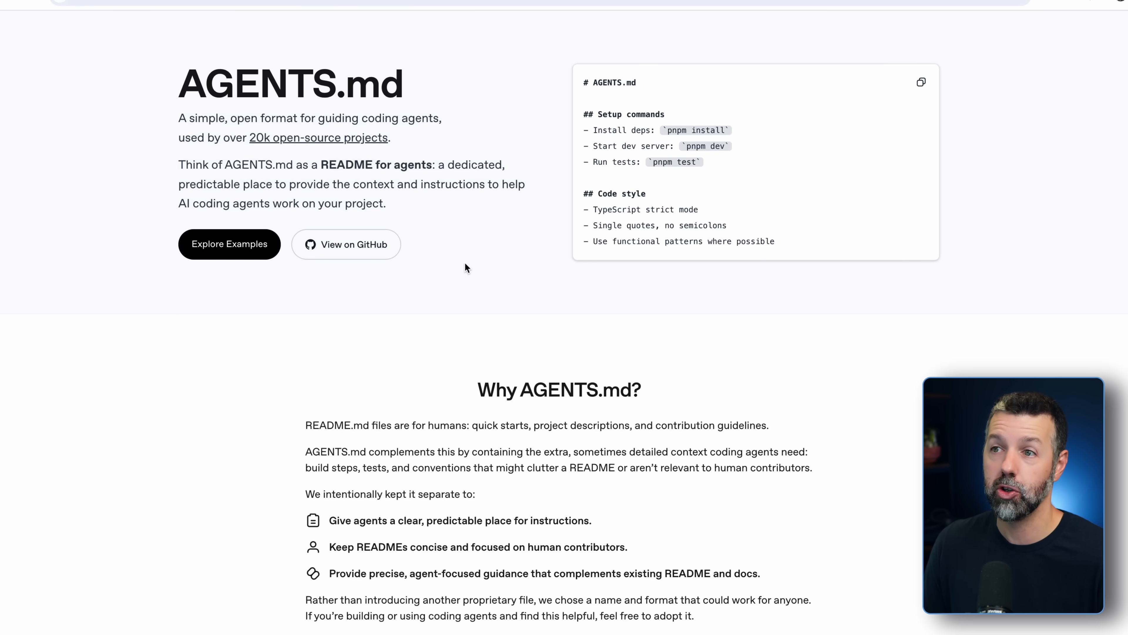
pyautogui.moveTo(462, 328)
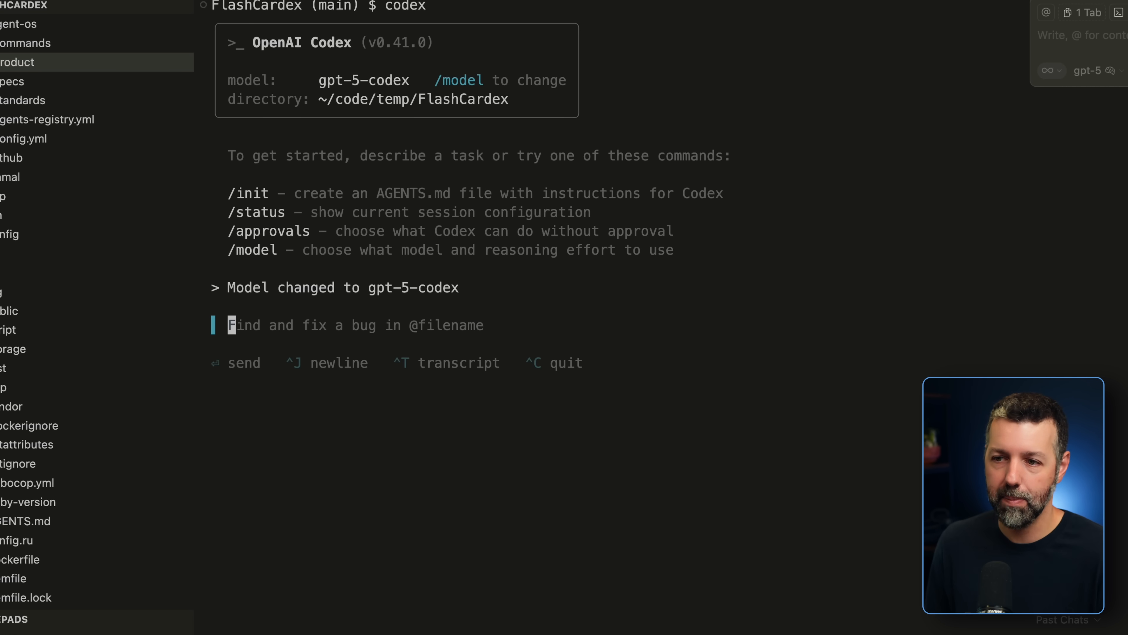
pyautogui.write('@cont')
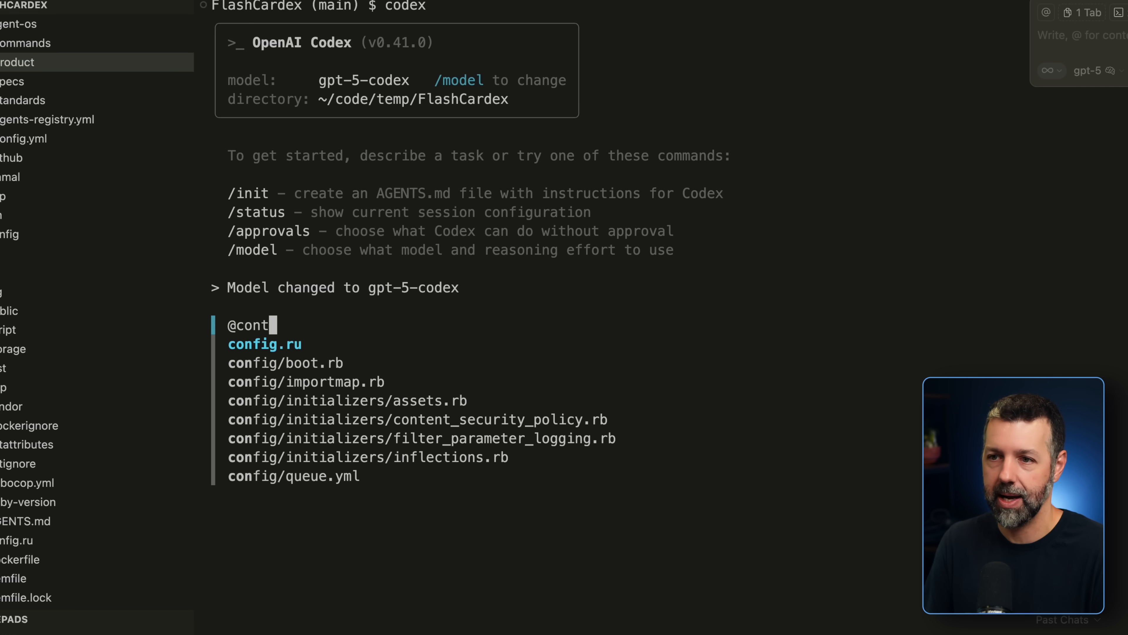
# - Clear the partial mention and reference .agent-os/commands/create-spec.md with 'proceed with this'
pyautogui.write('rol')
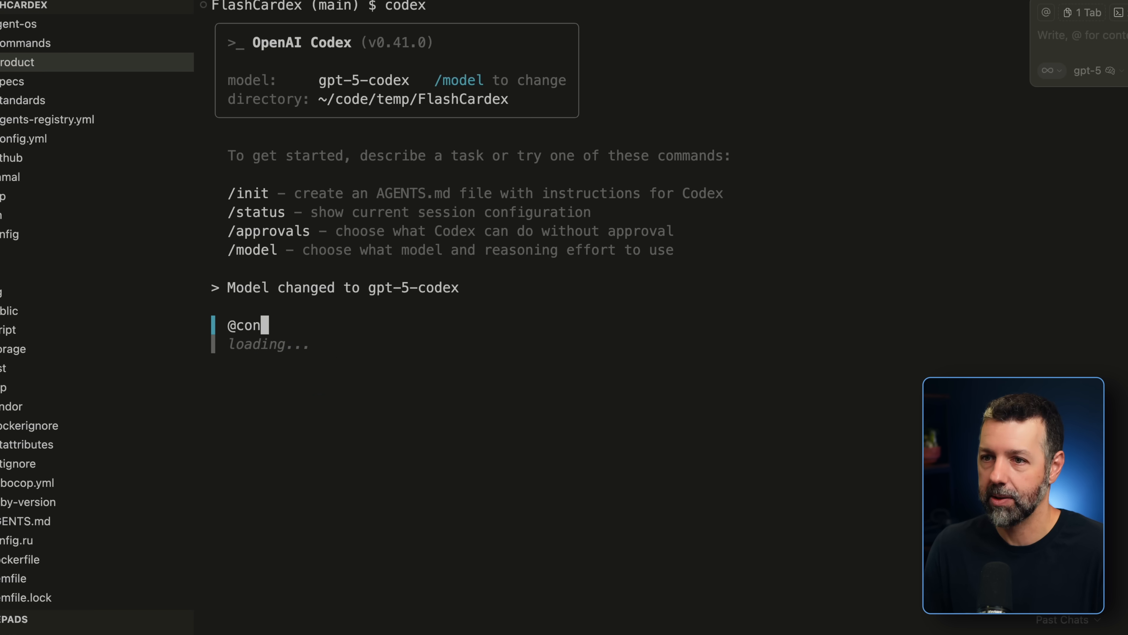
pyautogui.press('Backspace')
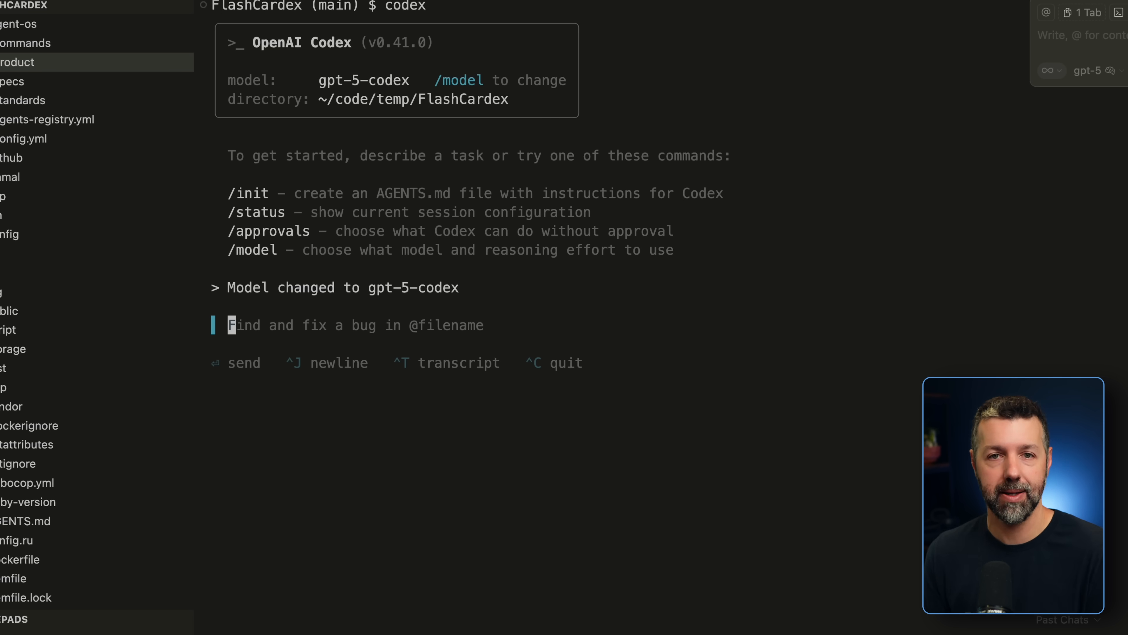
pyautogui.write('@')
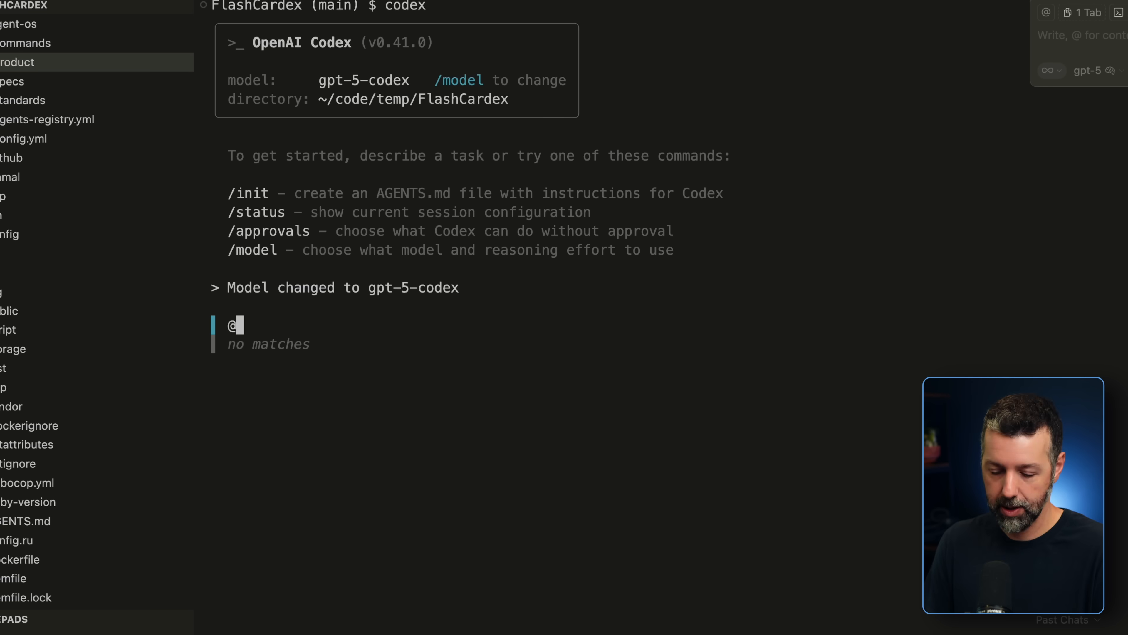
pyautogui.write('create-spec.md')
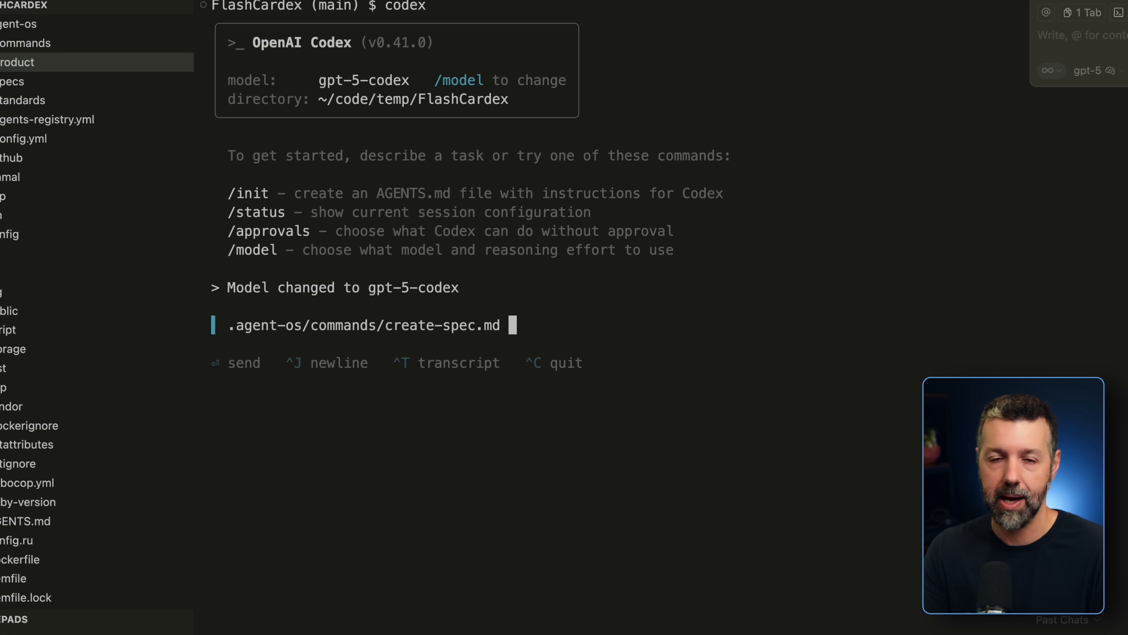
pyautogui.write('proceed with this')
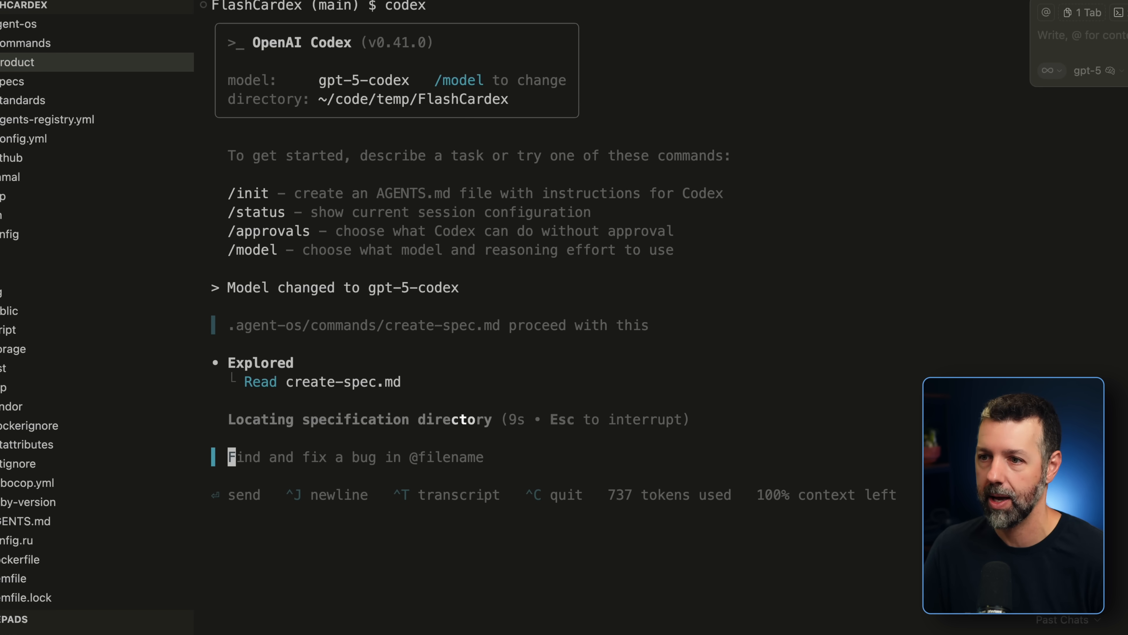
# - Interrupt Codex's create-spec run and enter filler text in a fresh session
pyautogui.press('Escape')
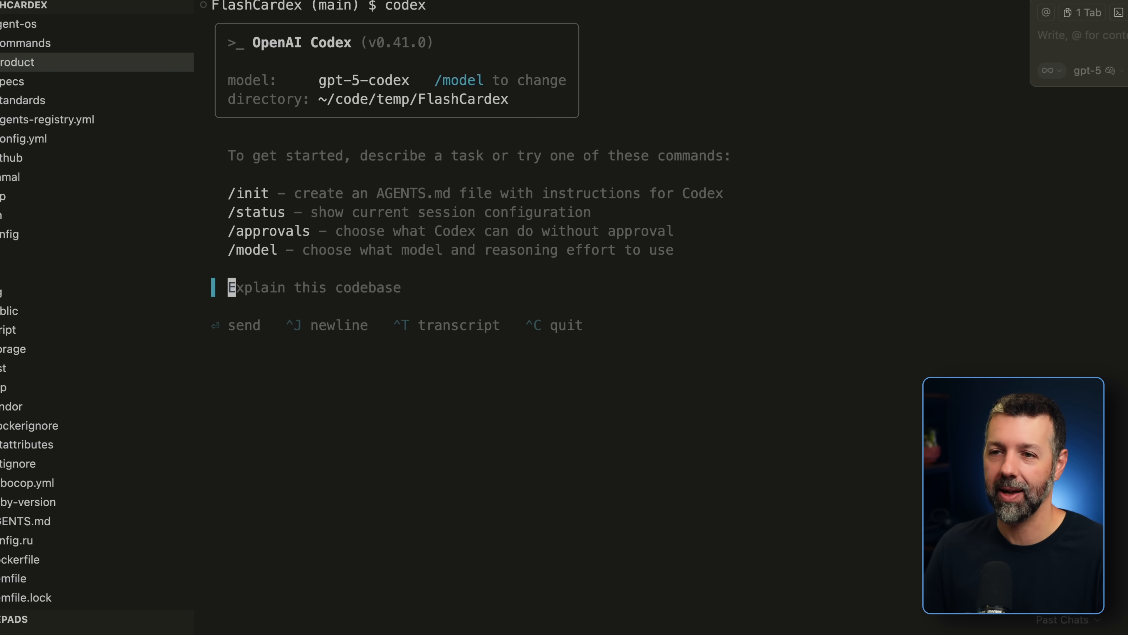
pyautogui.write('fasdfasdfaasdf')
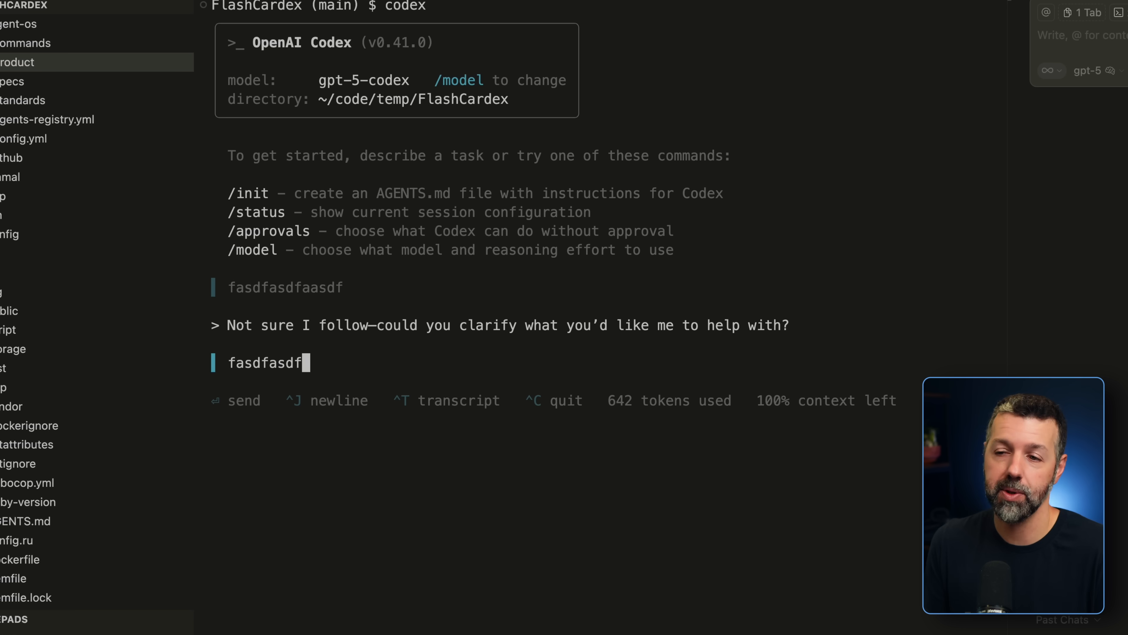
# - Enter more filler lines before pasting the ~2,944-character script block into the prompt
pyautogui.write('ads')
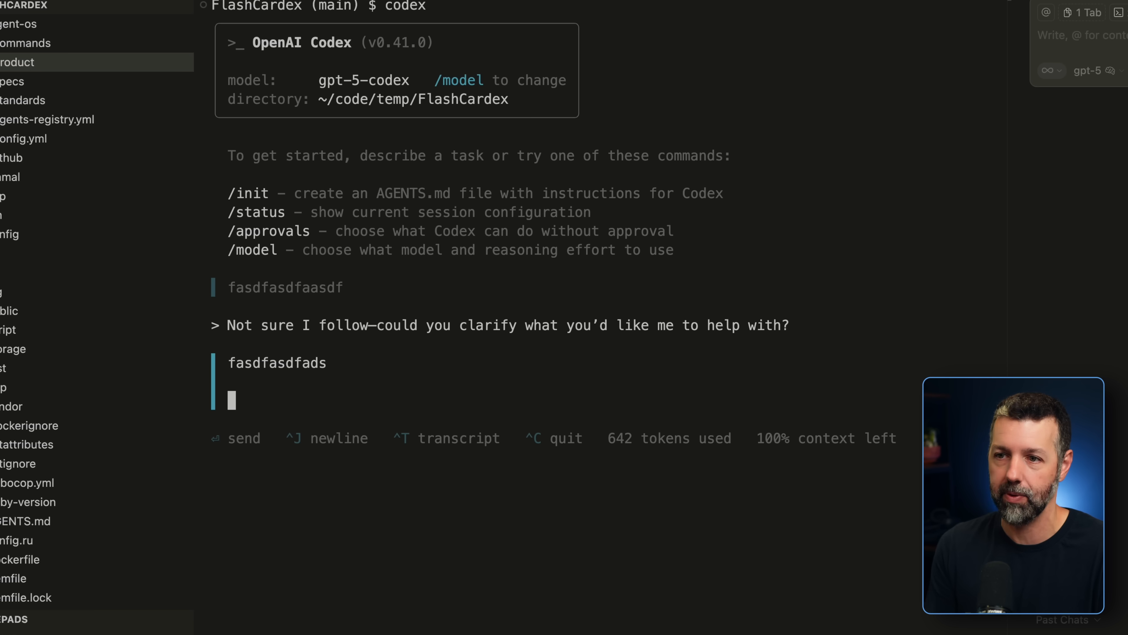
pyautogui.write('asdfasdf')
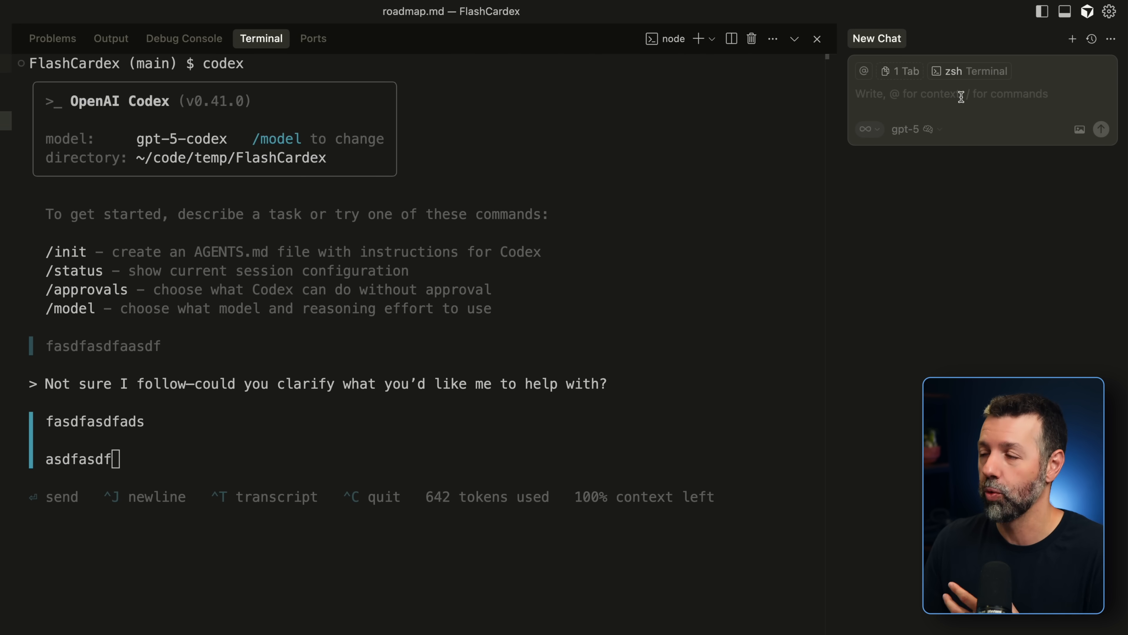
pyautogui.write('fasfg')
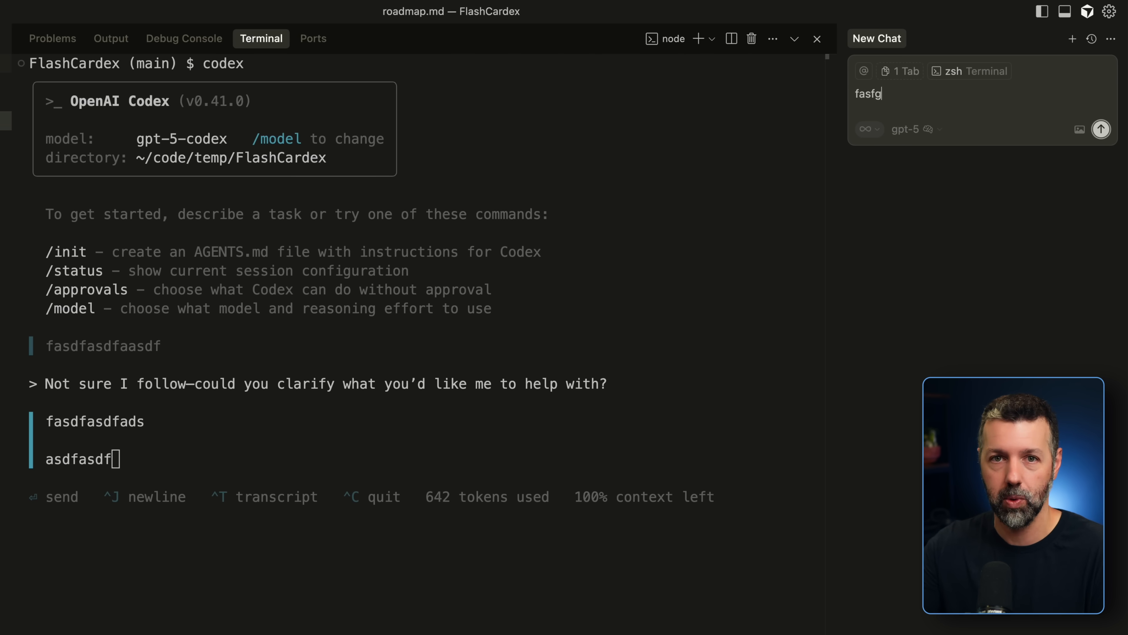
pyautogui.write('sdfgs')
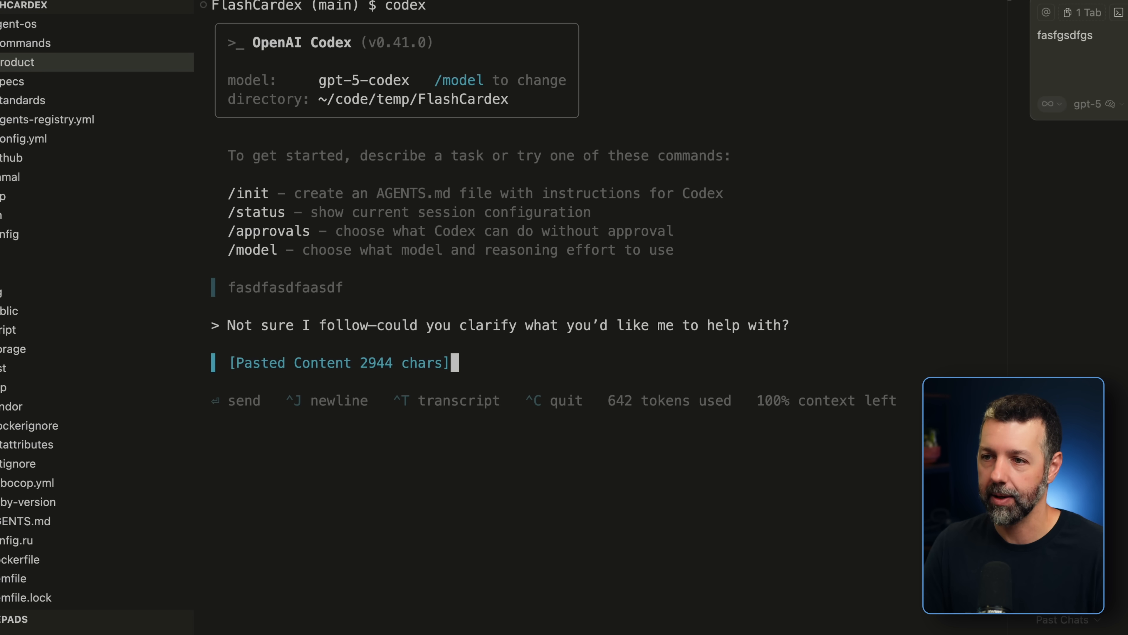
# - Interrupt the pasted-text request with Escape and start a fresh codex session for the image
pyautogui.write('aefasdf')
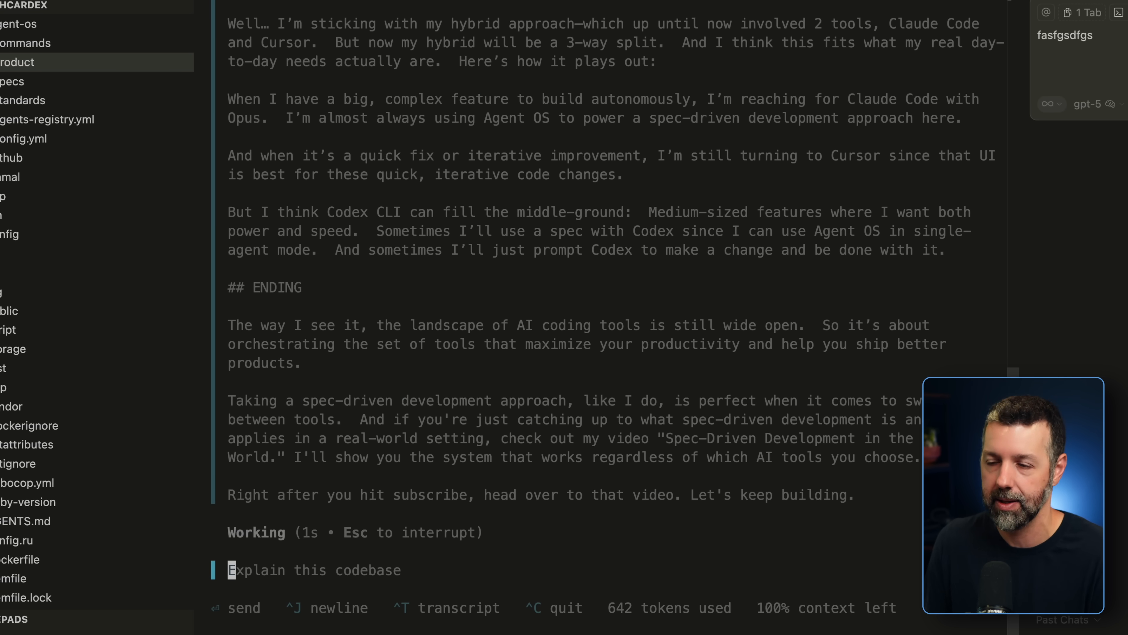
pyautogui.press('Escape')
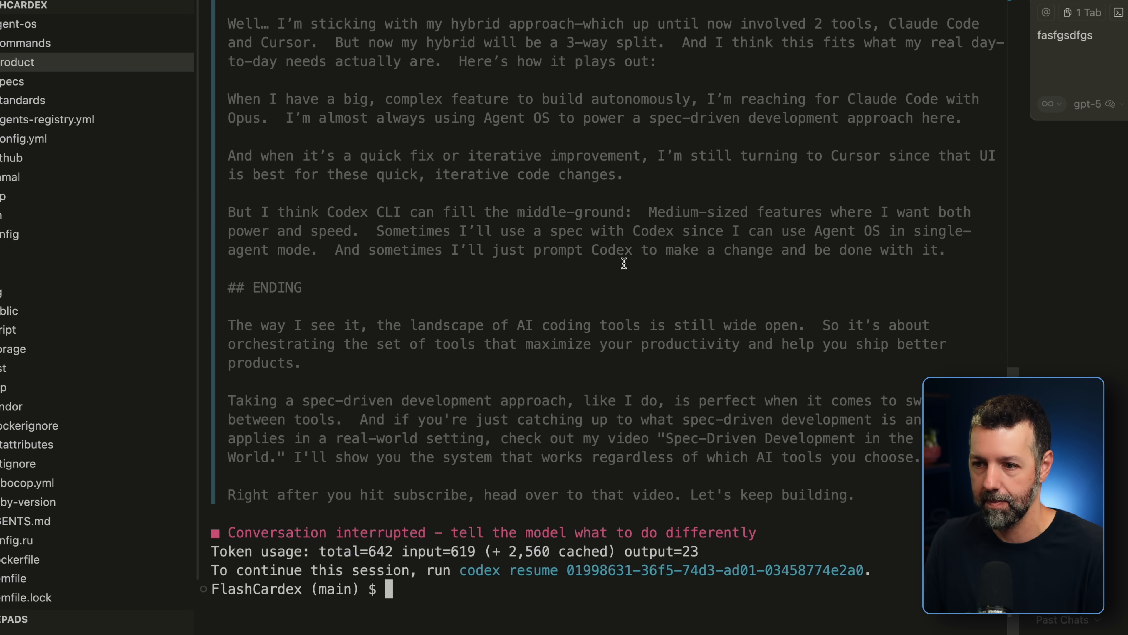
pyautogui.write('codex')
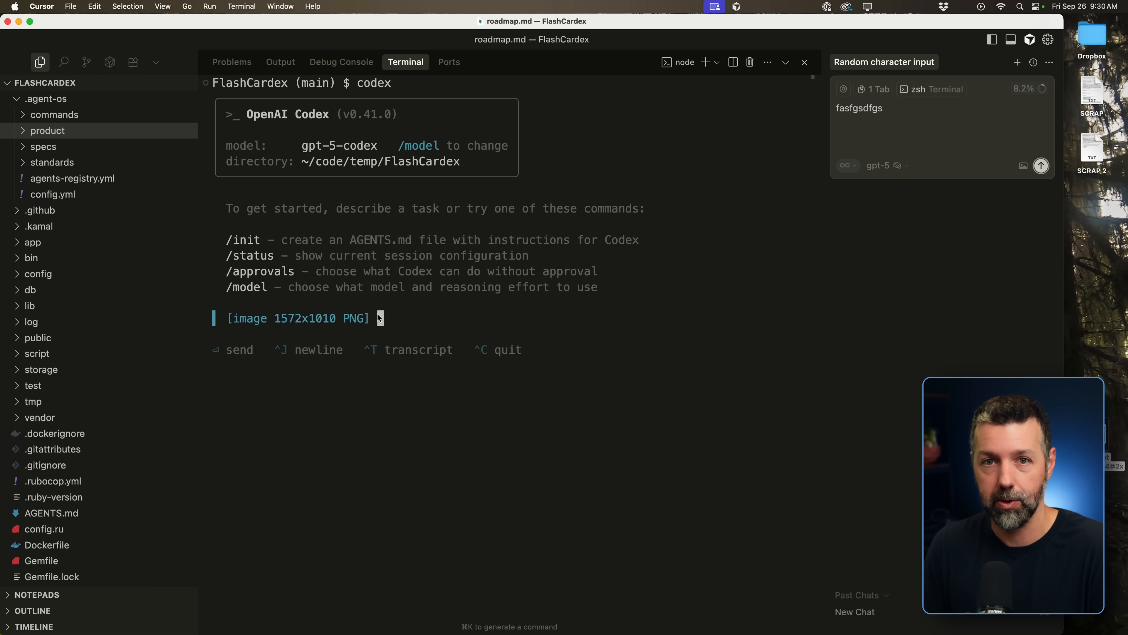
pyautogui.write('Implement {feature}')
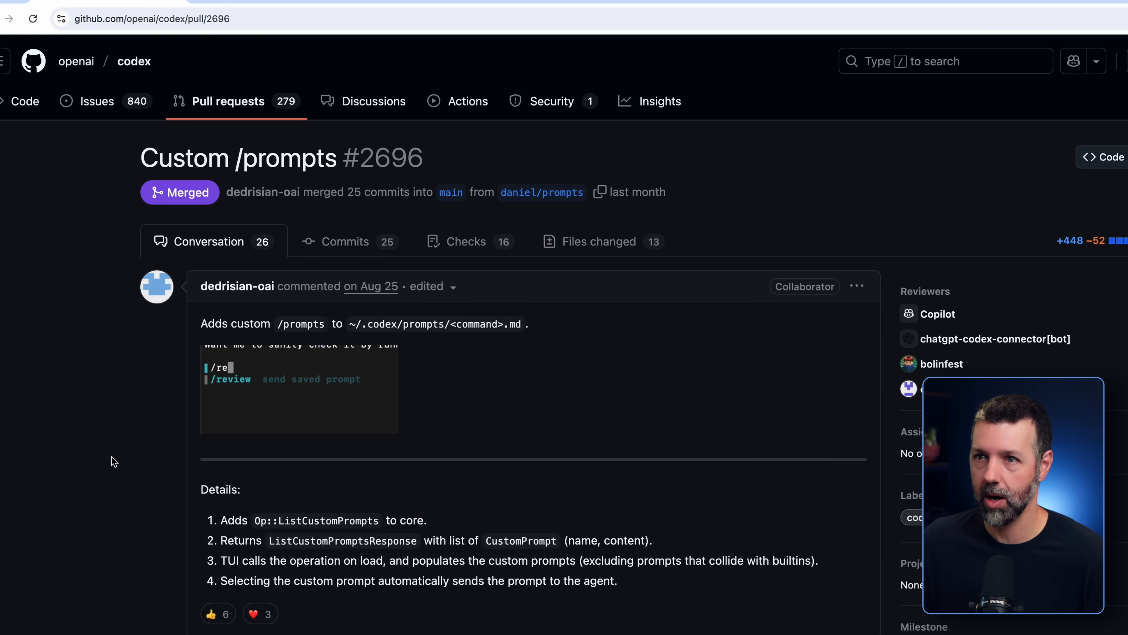
pyautogui.moveTo(137, 317)
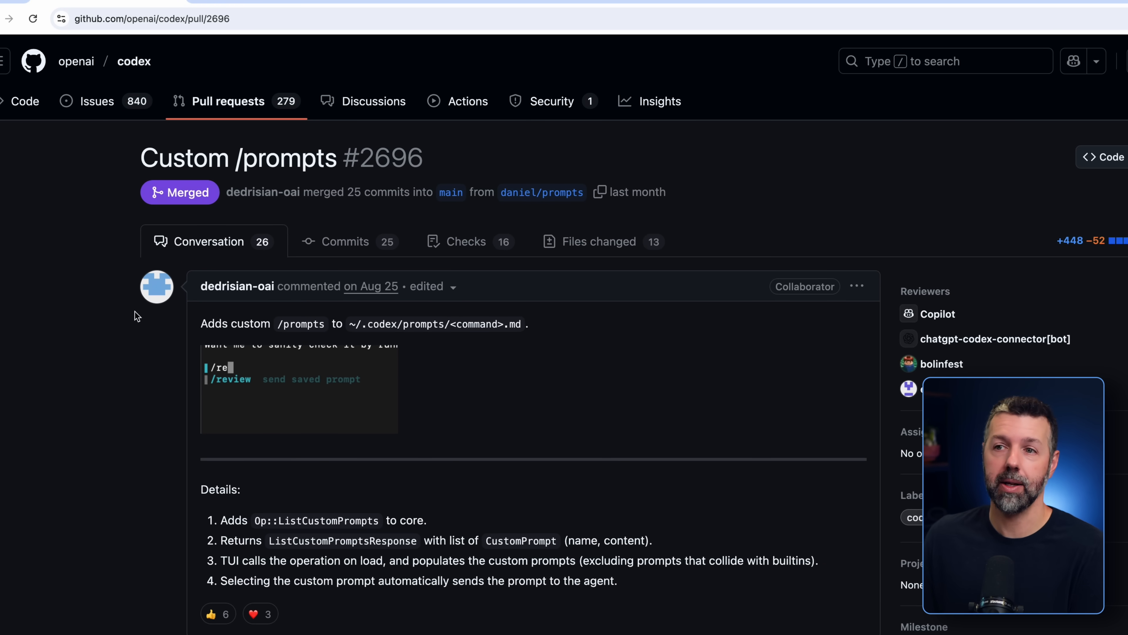
# - Select the description text on the merged Custom /prompts PR #2696 page
pyautogui.tripleClick(253, 157)
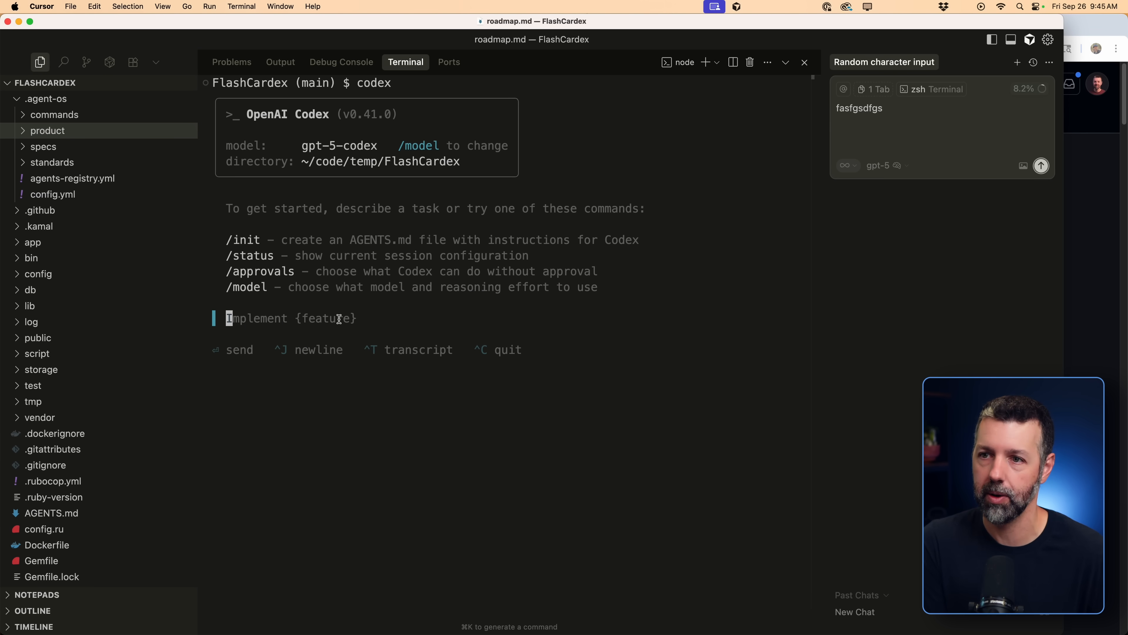
# - Show the Codex slash-command list with /model, /review, /new, /compact and /diff
pyautogui.write('/')
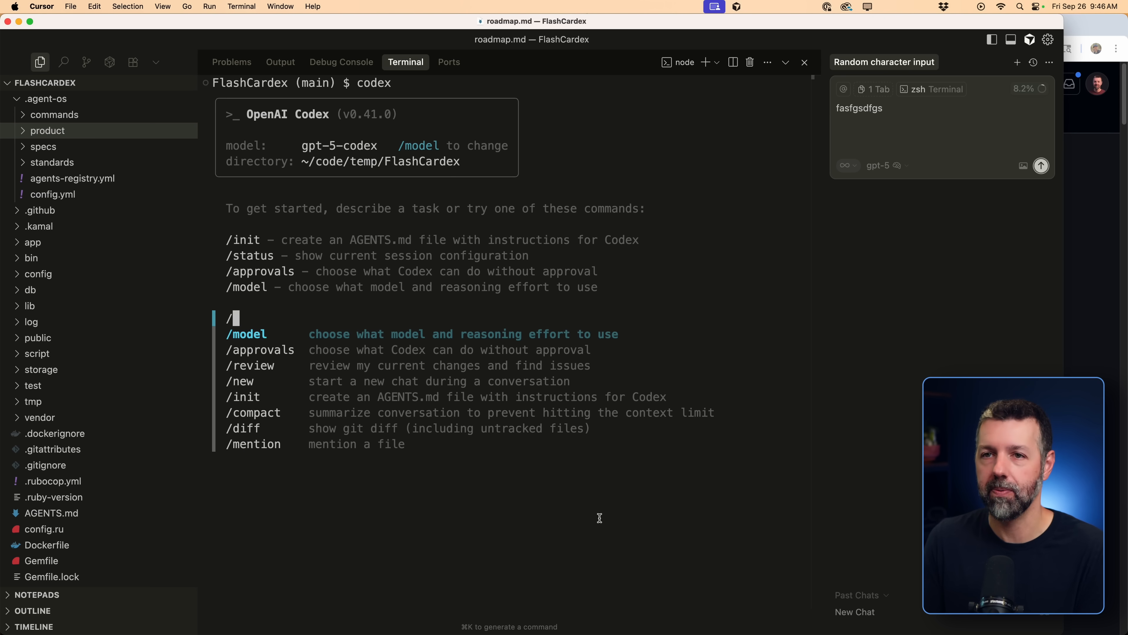
pyautogui.moveTo(382, 314)
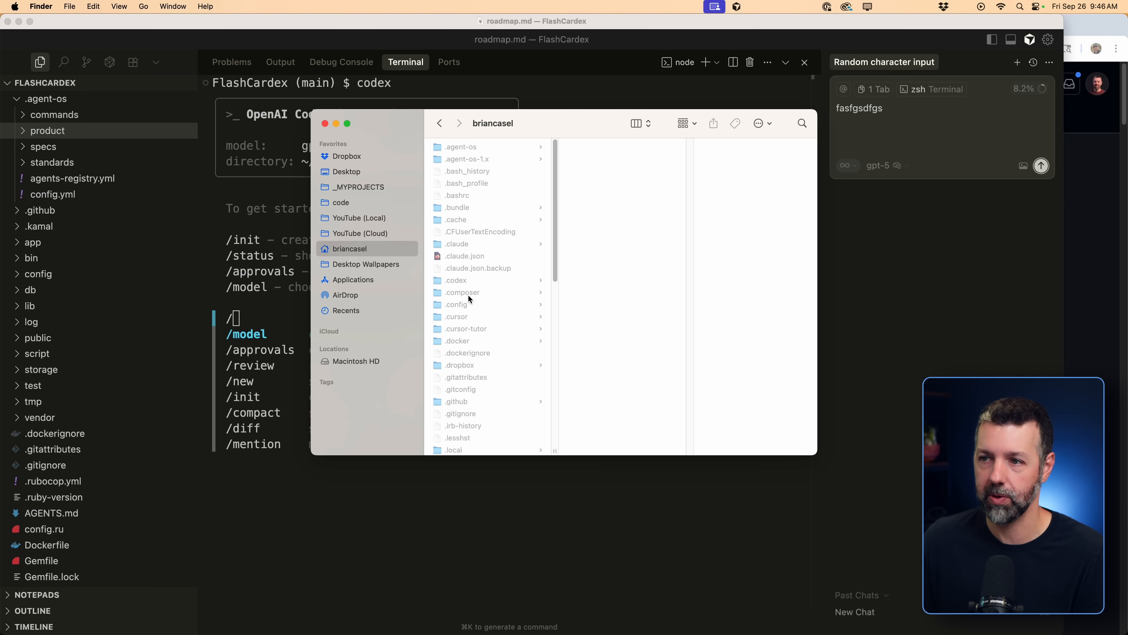
pyautogui.moveTo(468, 301)
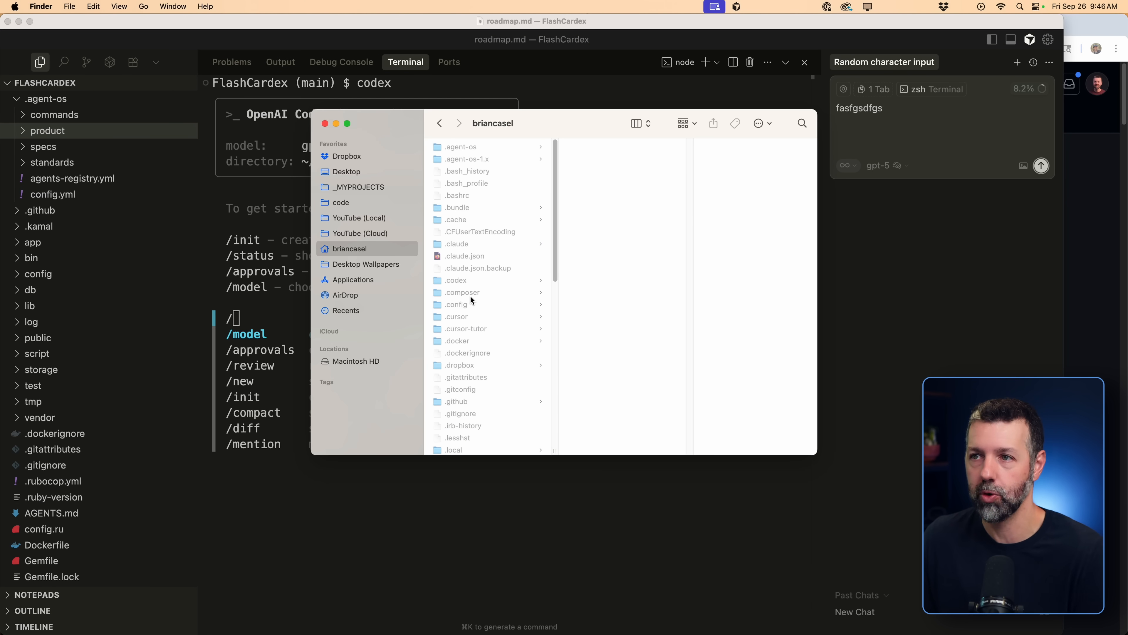
pyautogui.moveTo(468, 257)
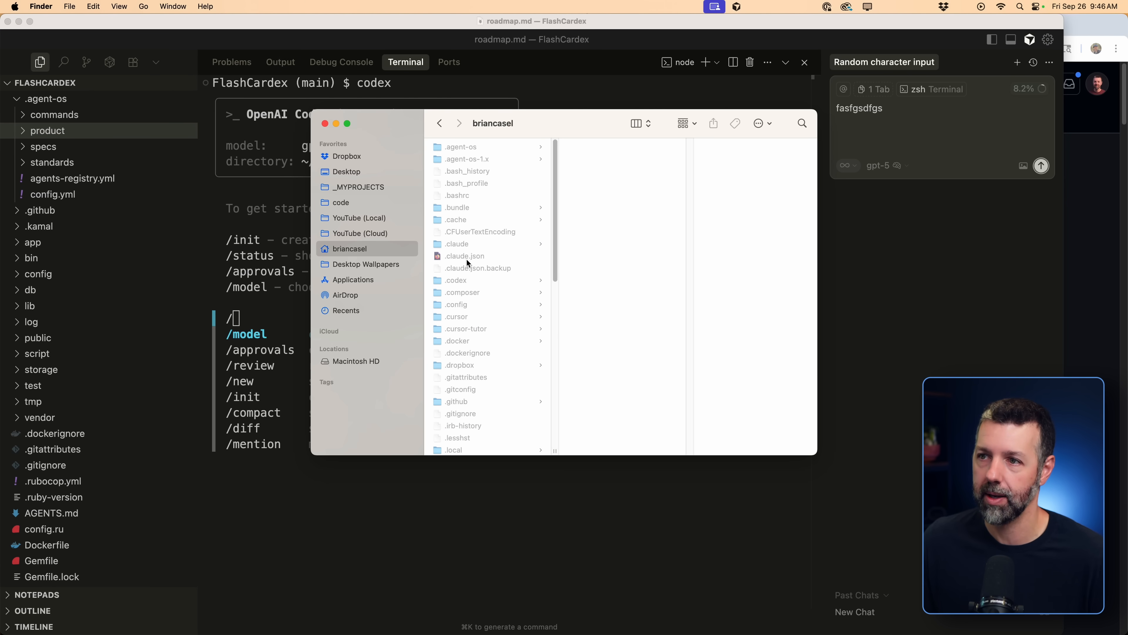
# - Reveal test-command.md in ~/.codex/prompts in Finder, then reopen the slash-command list in Codex
pyautogui.click(455, 280)
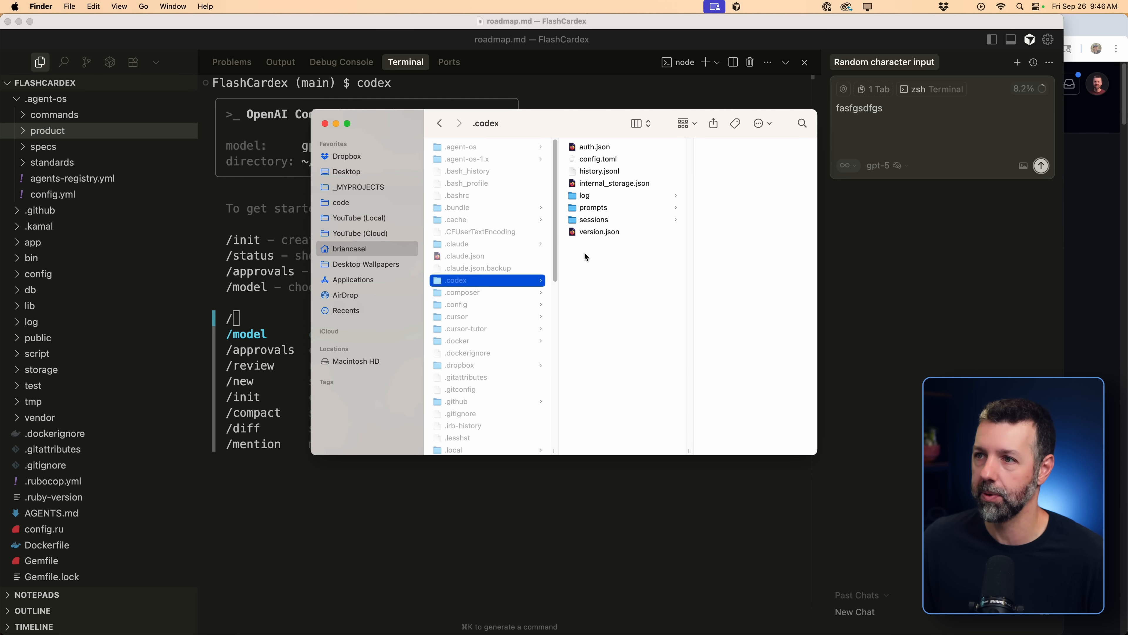
pyautogui.click(594, 207)
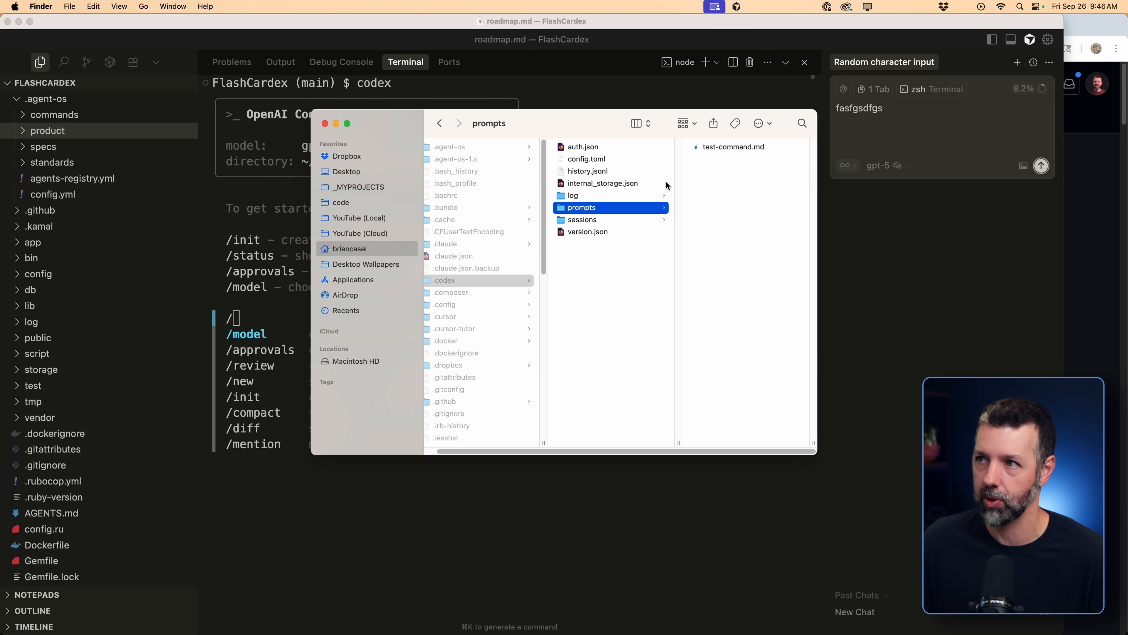
pyautogui.click(599, 147)
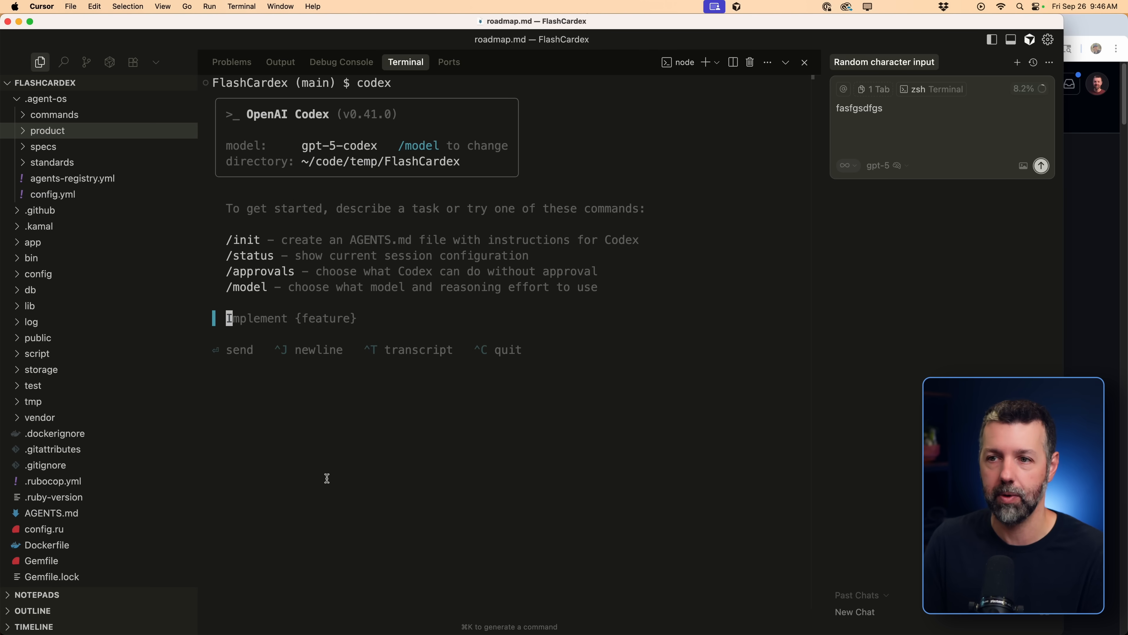
pyautogui.write('/')
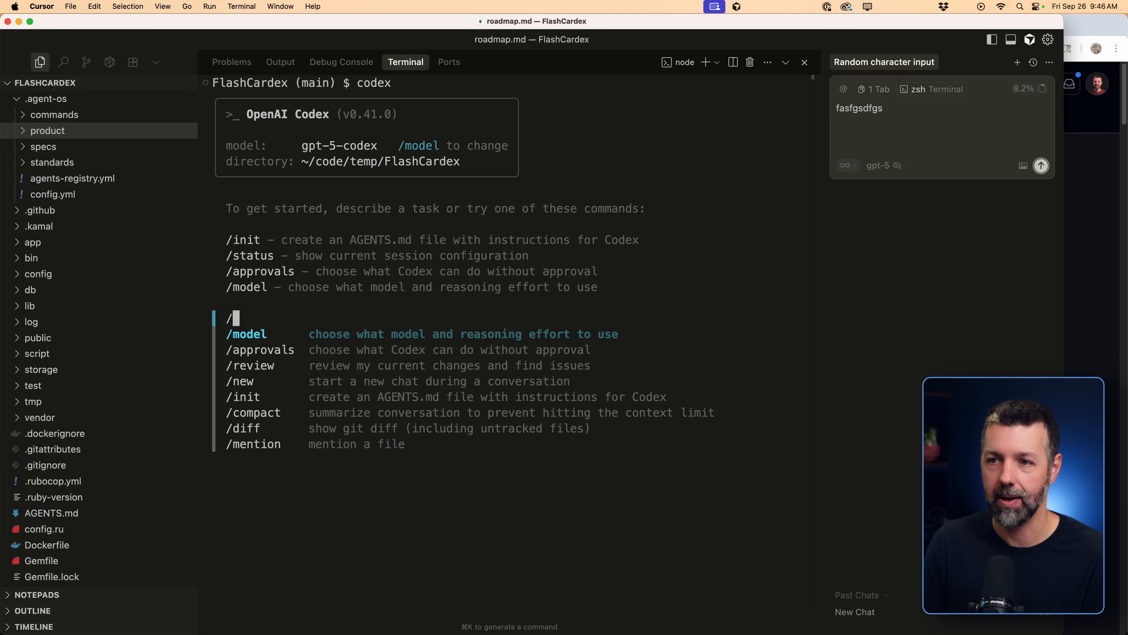